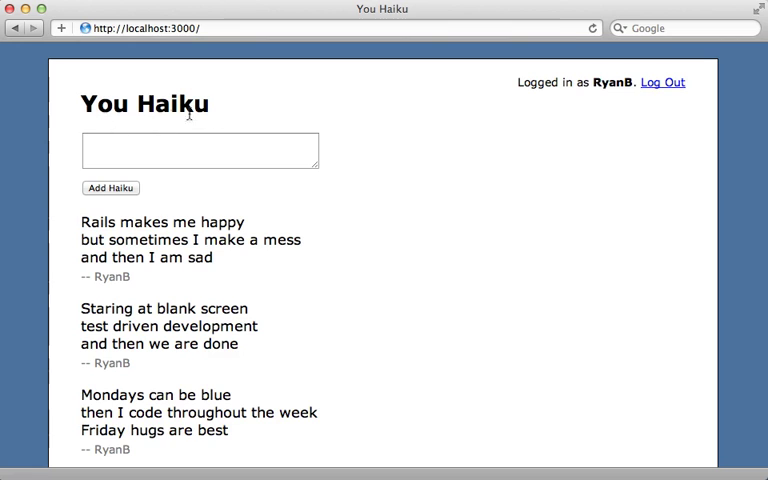
Post the haiku 'Hello world, foo, bar.' and scroll through the full haiku list.
text(Hello world, foo, bar.)
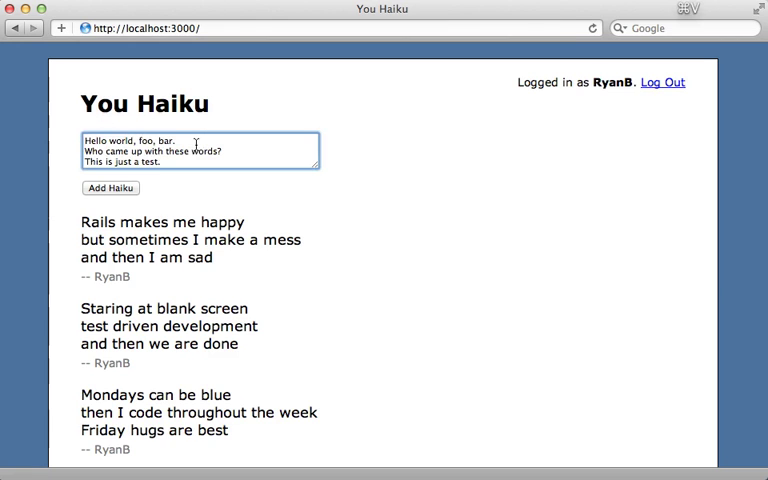
click(109, 188)
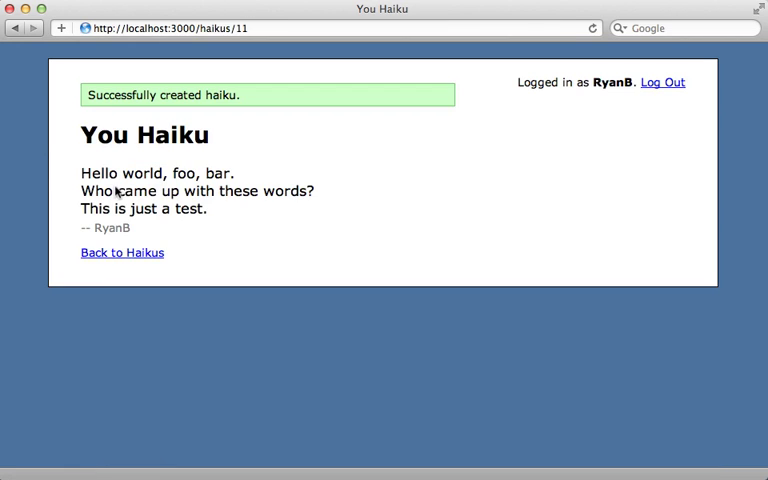
click(121, 252)
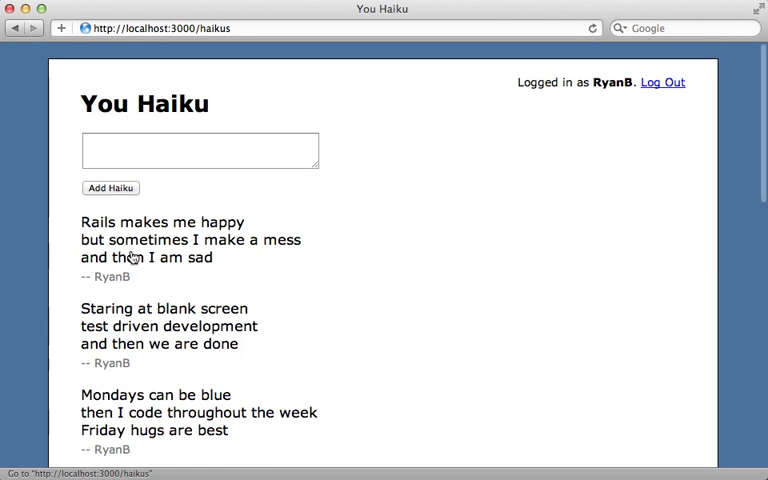
scroll(down, 3)
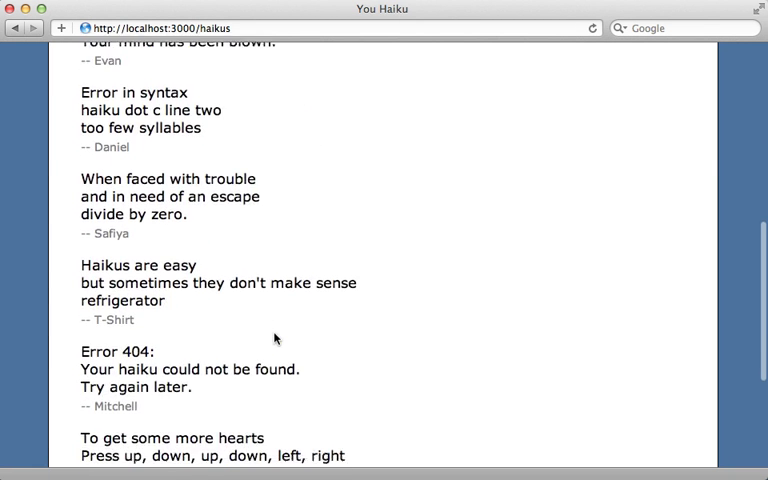
scroll(down, 3)
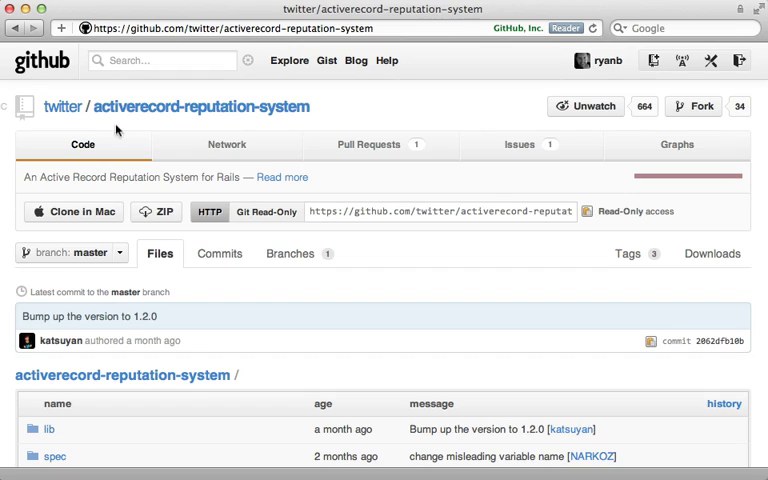
mouse_move(322, 122)
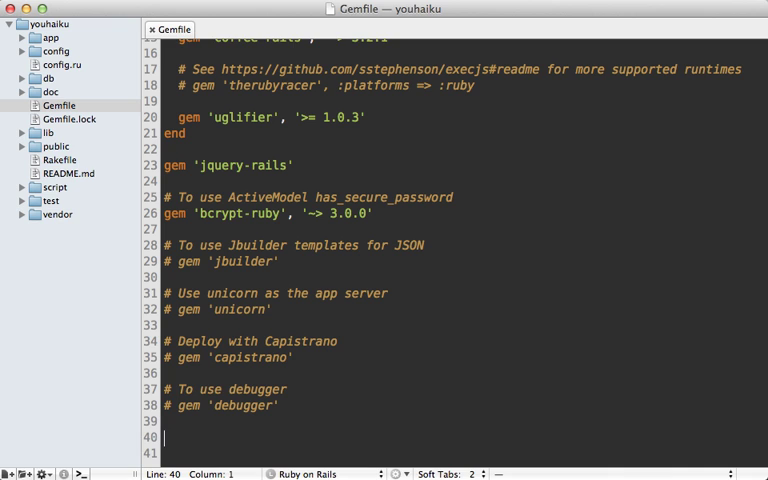
Append gem 'activerecord-reputation-system', require: 'reputation' to the Gemfile.
text(gem 'a')
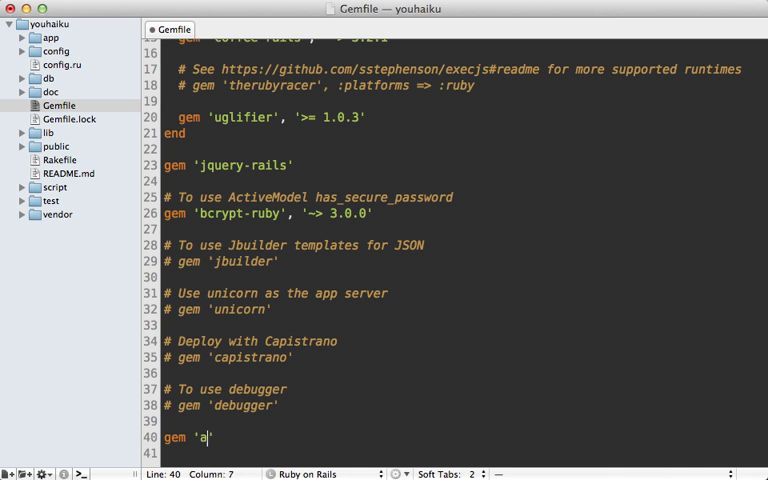
text(ctiverecord-reputa)
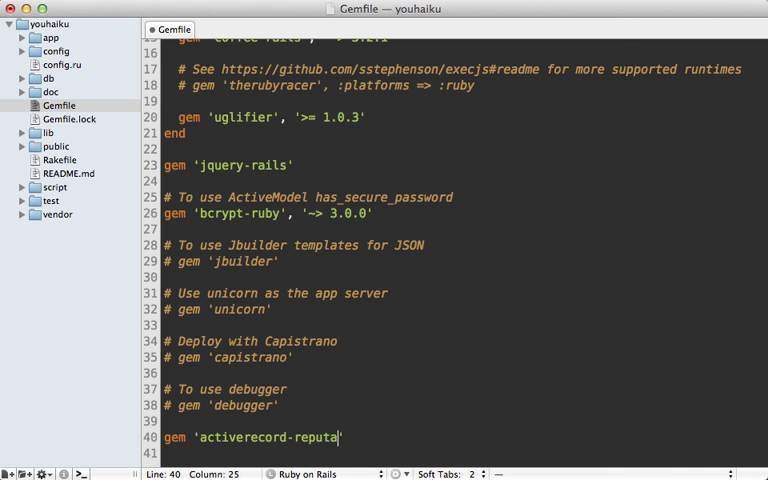
text(tion-system)
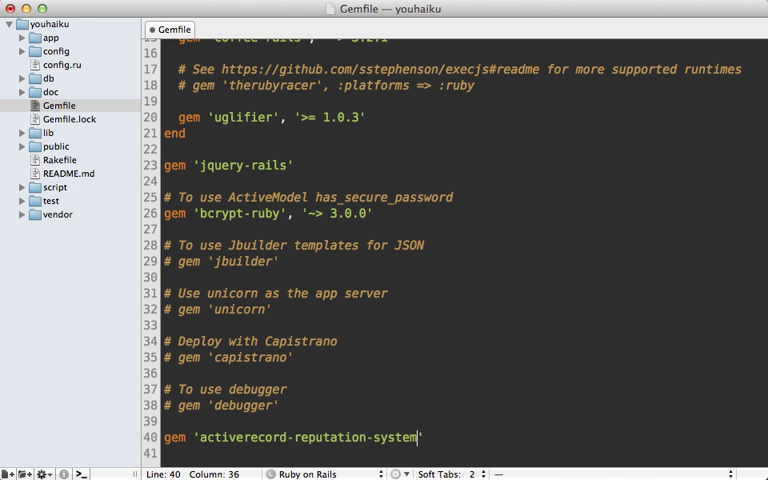
text(, require:)
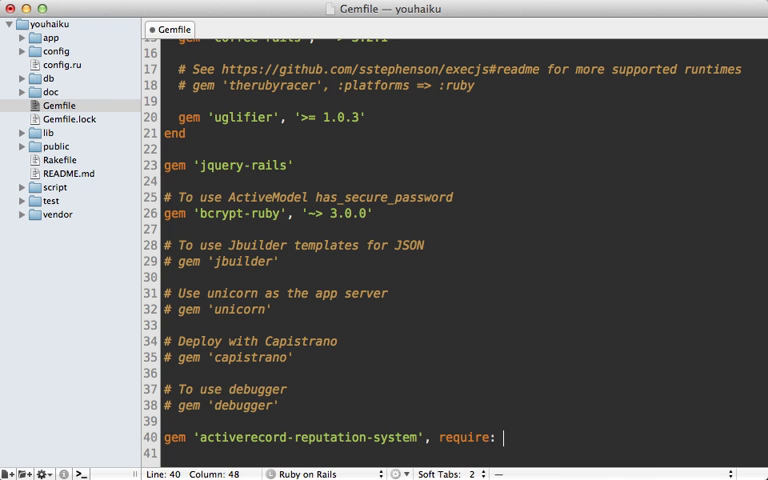
text('reputation')
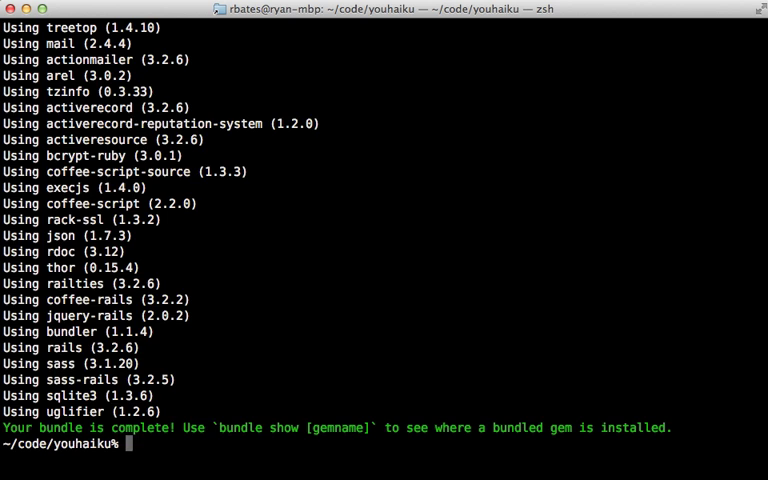
Run the rails g reputation_system generator, then rake db:migrate.
text(rails g reputation_system)
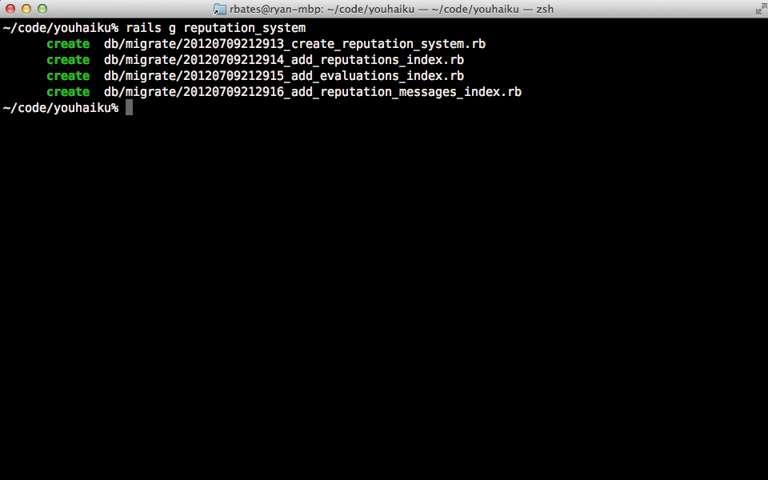
text(rake)
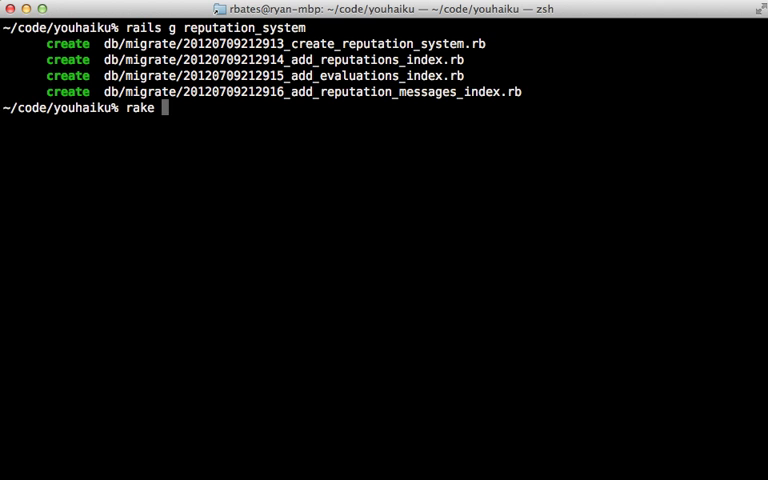
text(db:migrate)
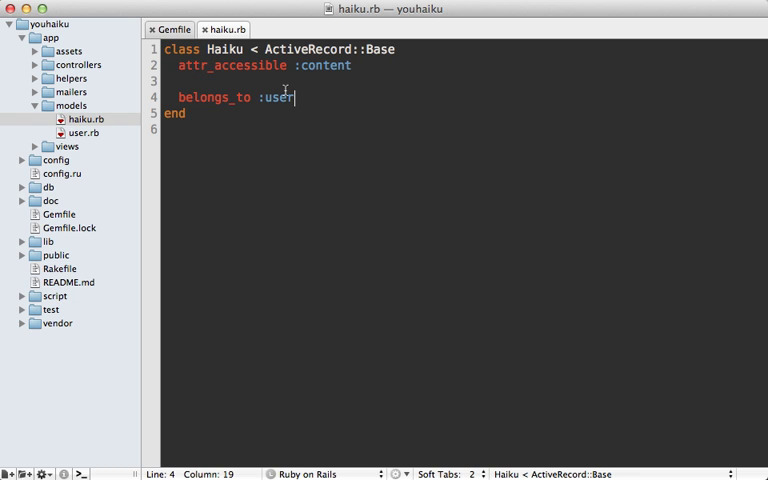
Add has_reputation :votes, source: :user, aggregated_by: :sum to the Haiku model.
text(has_)
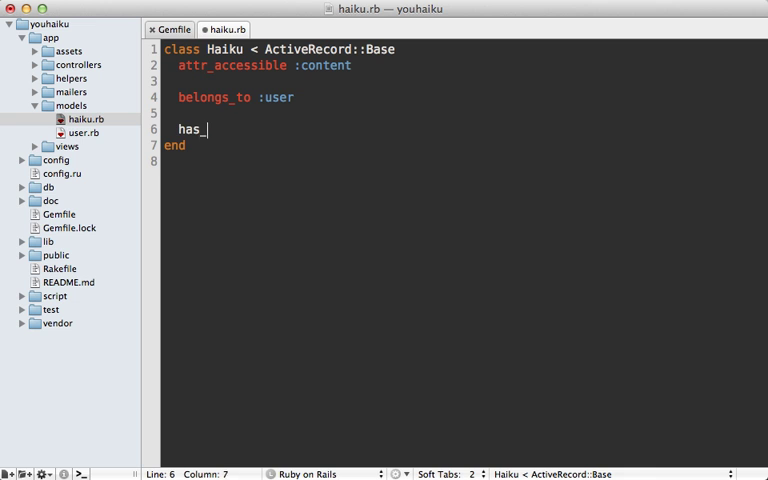
text(reputation)
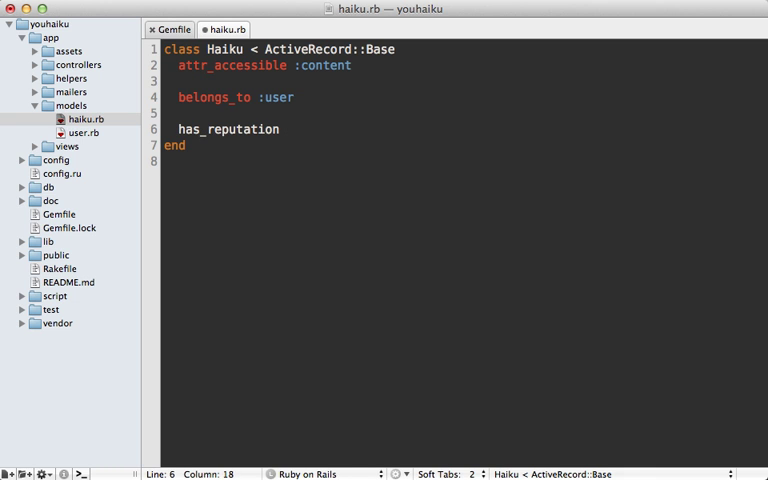
text(:vo)
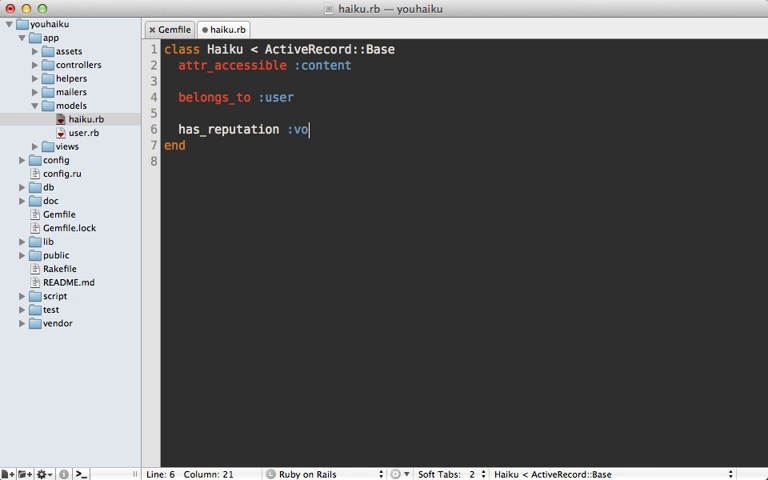
text(tes)
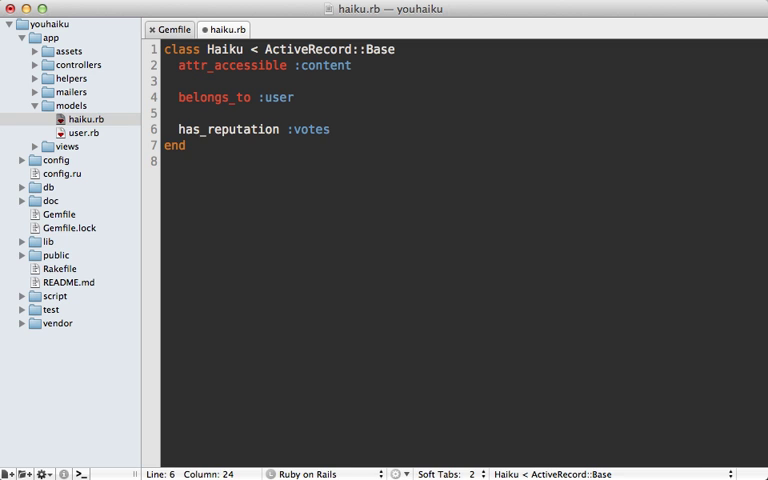
text(, source: :)
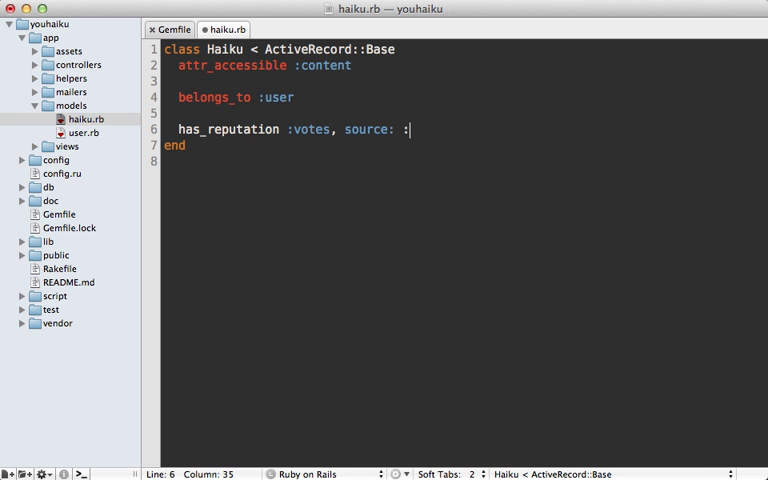
text(user,)
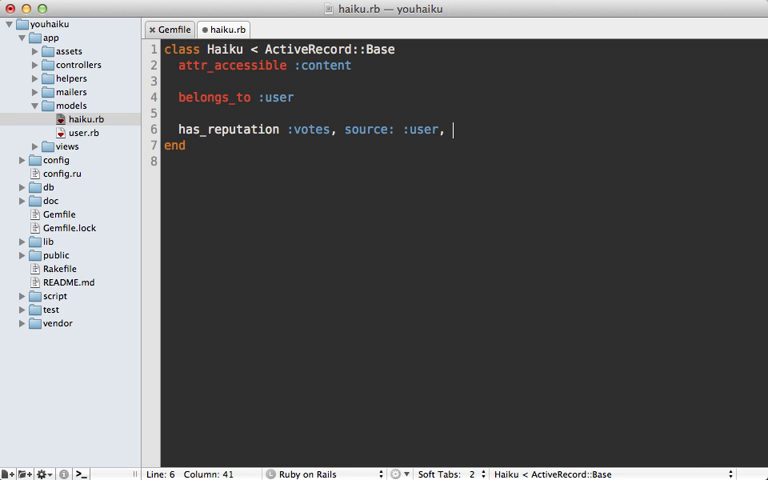
text(agg)
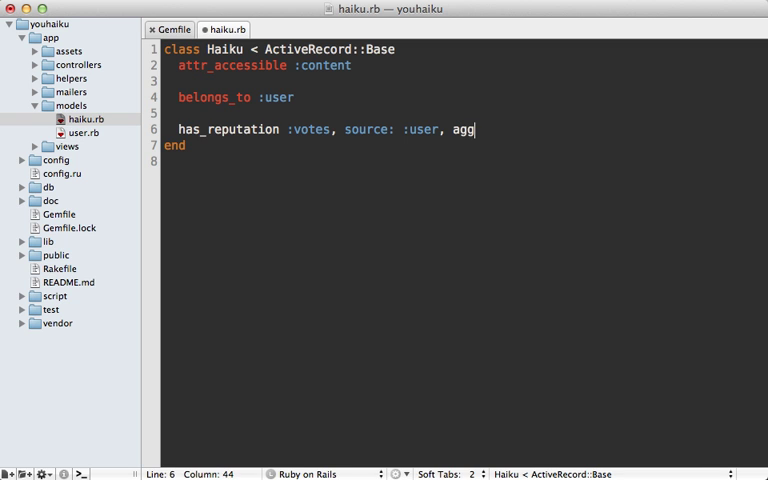
text(regated_by:)
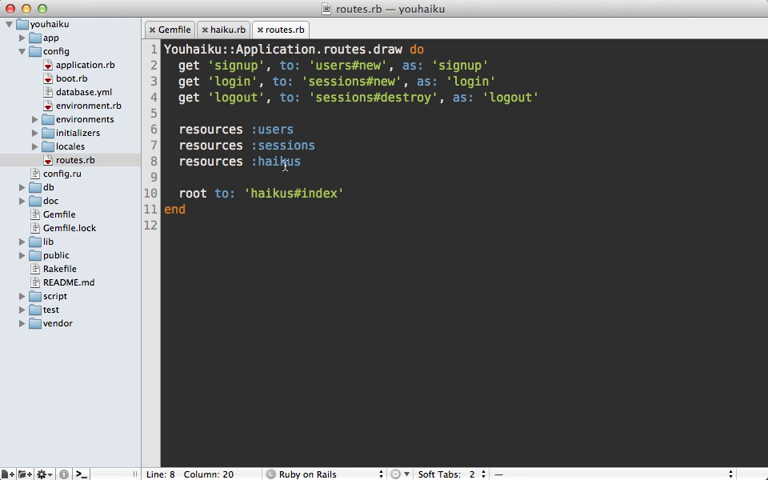
Add a member { post :vote } block to the haikus resources in routes.rb.
text(resources :haiku_votes)
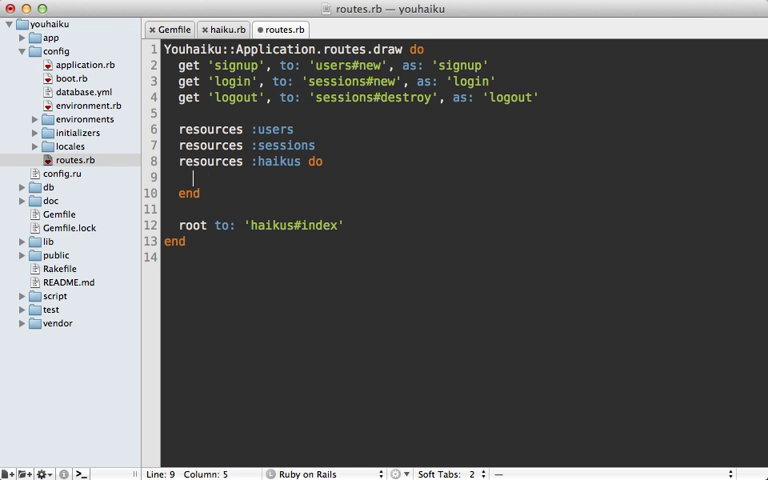
text(member { })
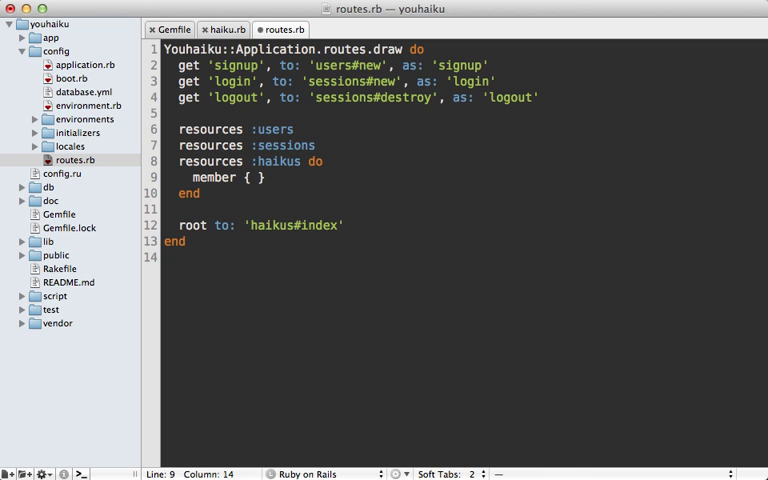
text(post :)
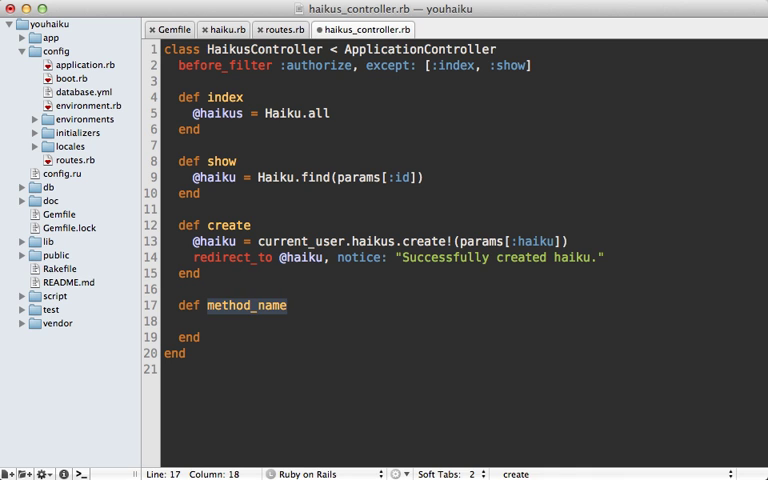
Start the vote action, setting value to 1 or -1 from params[:type].
text(vote)
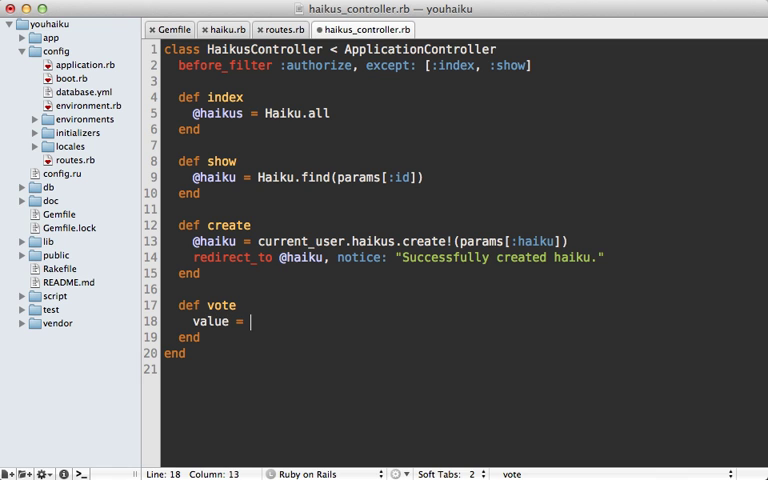
text(params[:type])
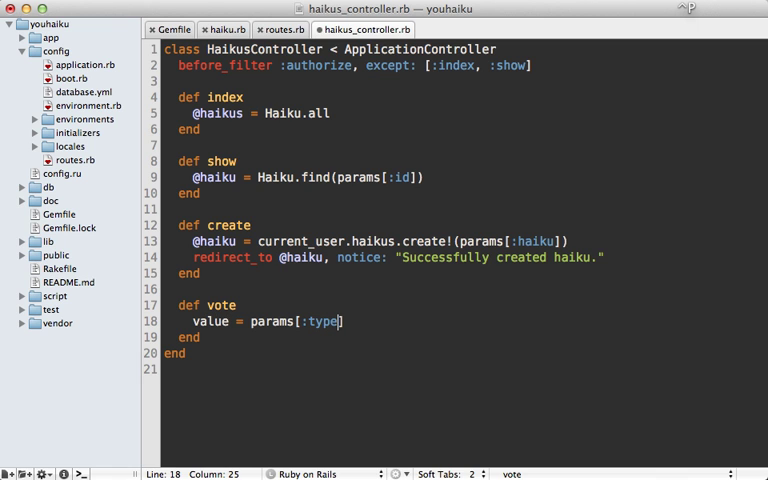
text(== "")
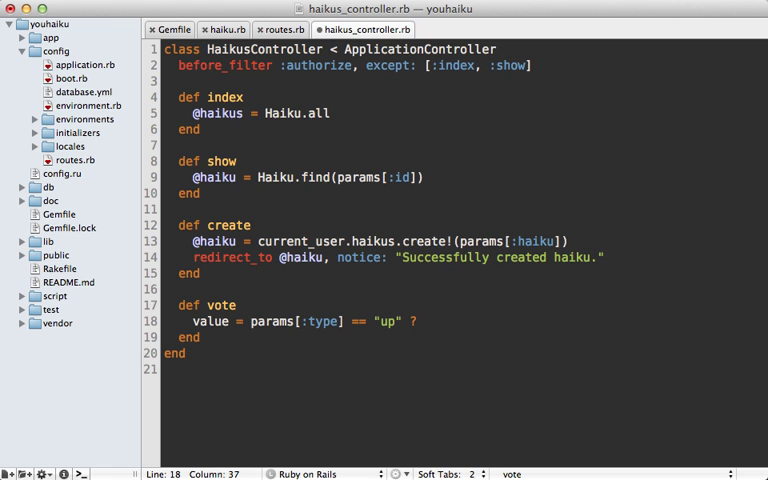
text(1 : -1)
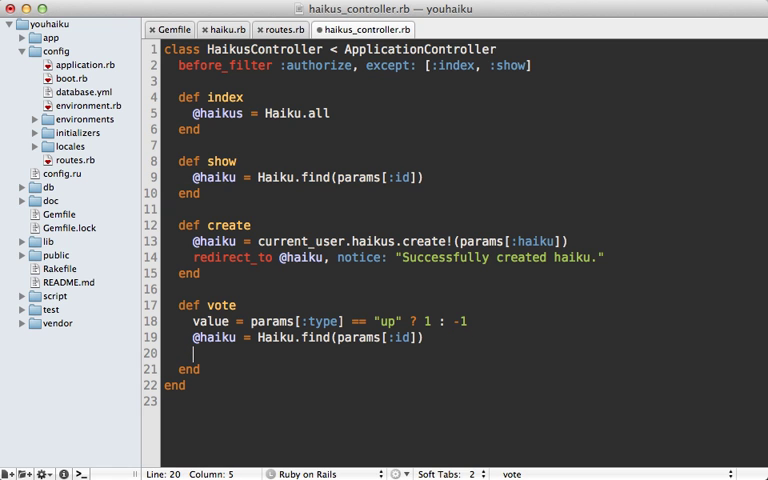
text(@haiku.)
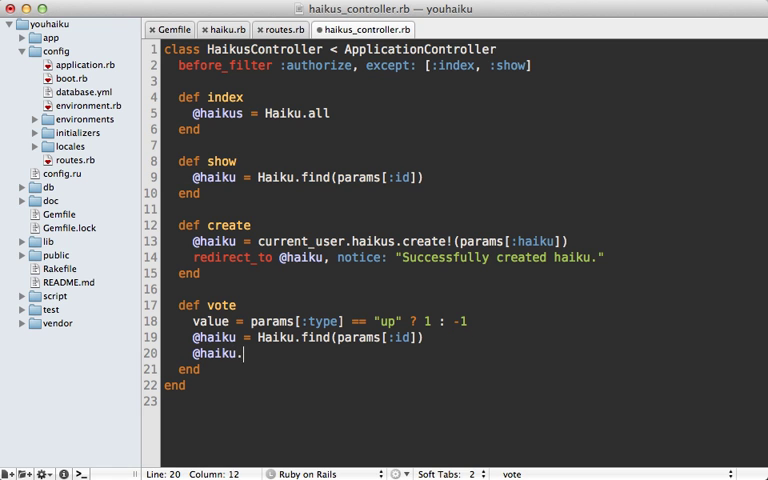
text(add_evaluation)
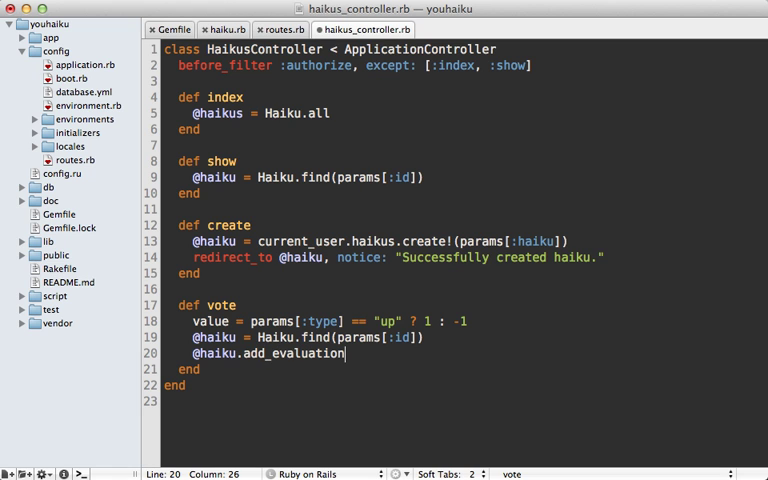
text((:)
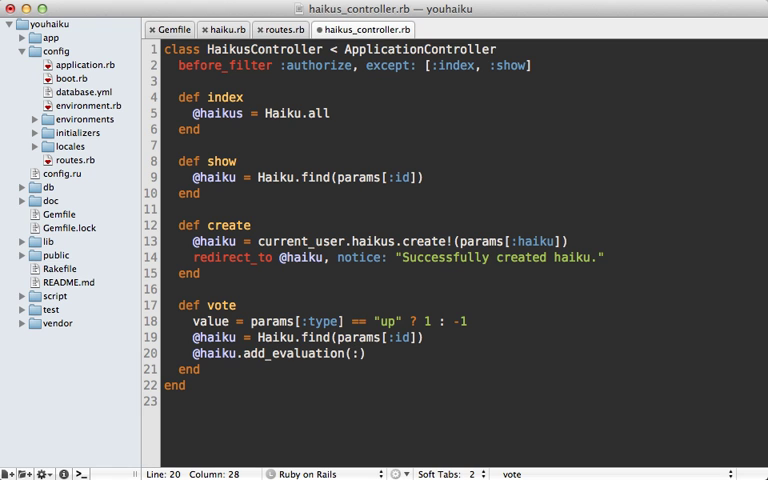
text(:votes,)
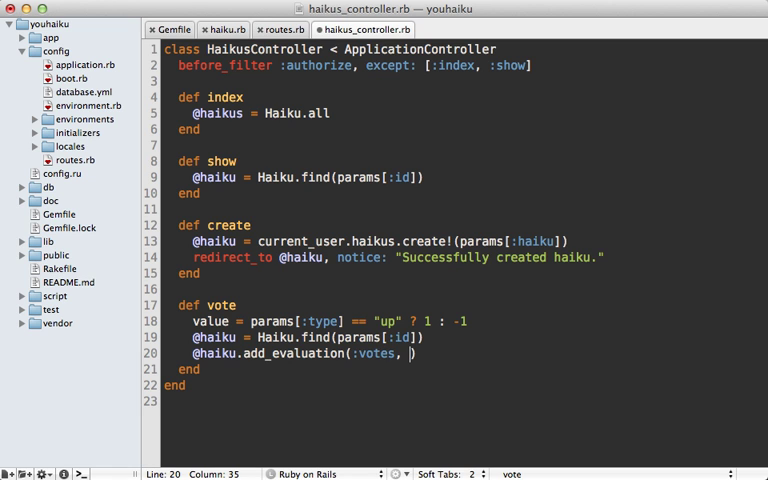
text(value,)
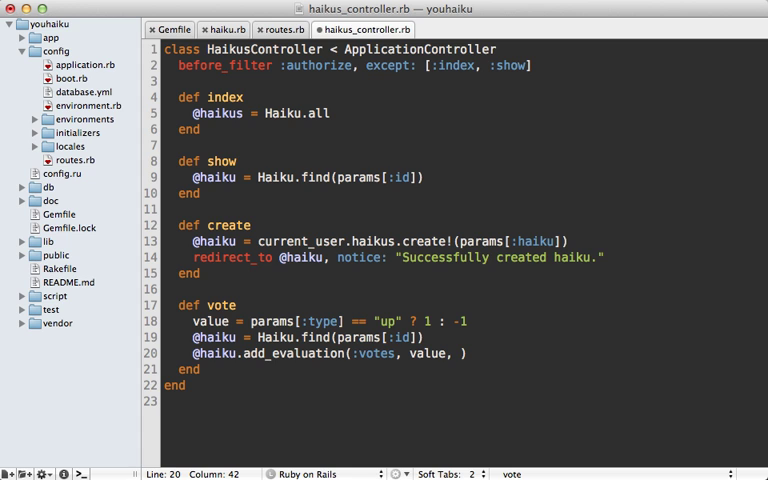
text(current)
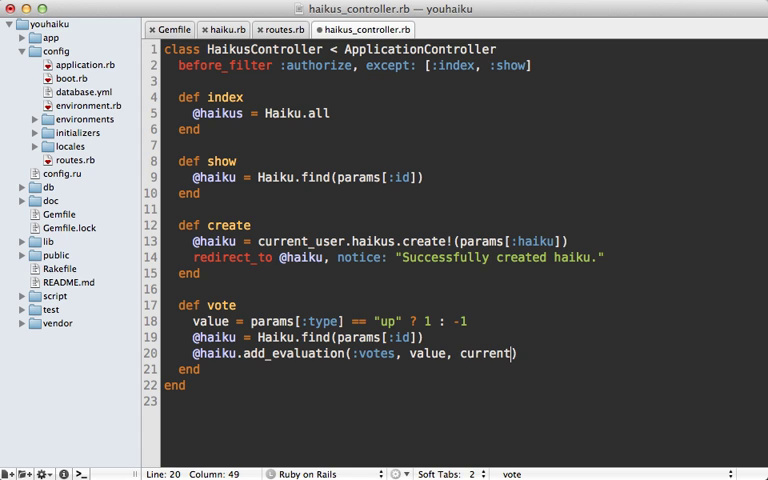
text(_user))
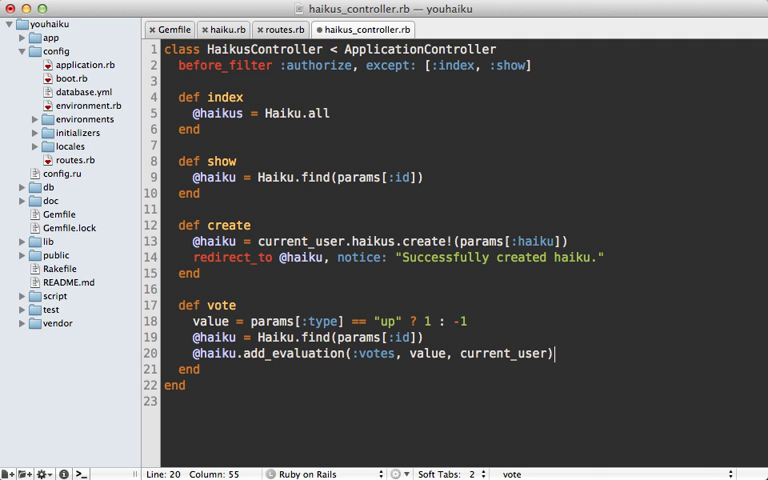
Redirect back with the notice "Thank you for voting".
text(redirect_to :ba)
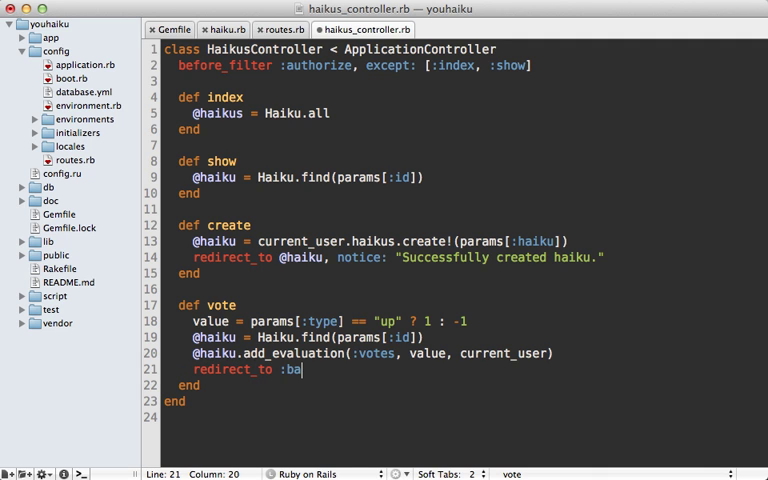
text(ck,)
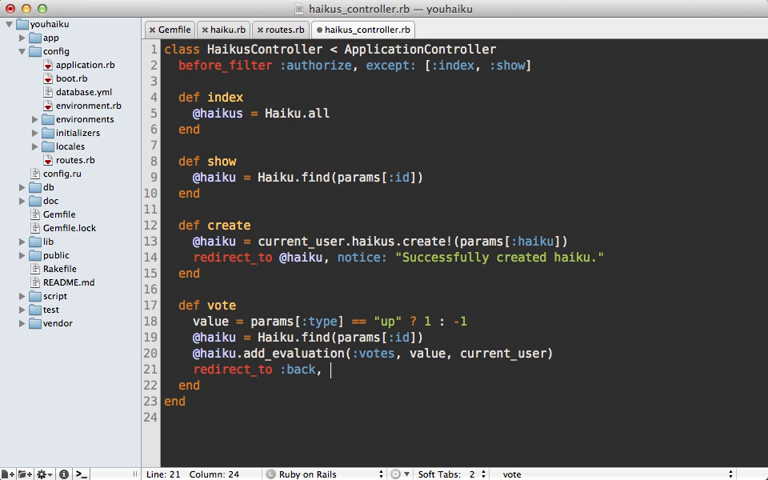
text(notice:)
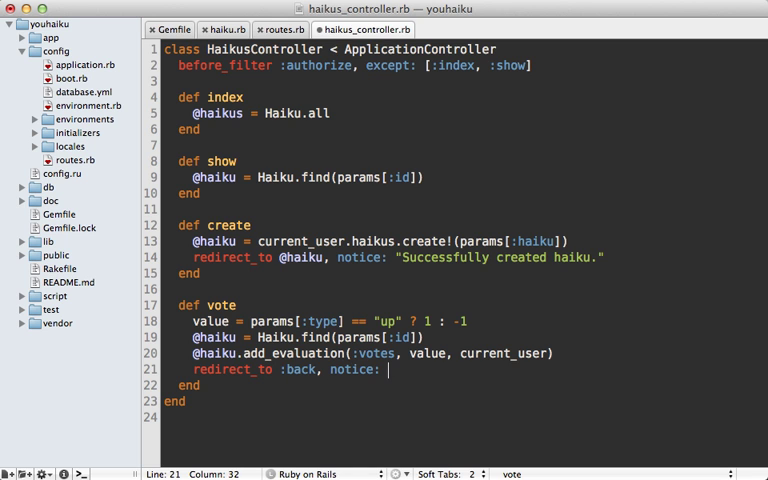
text("Thank you for vot)
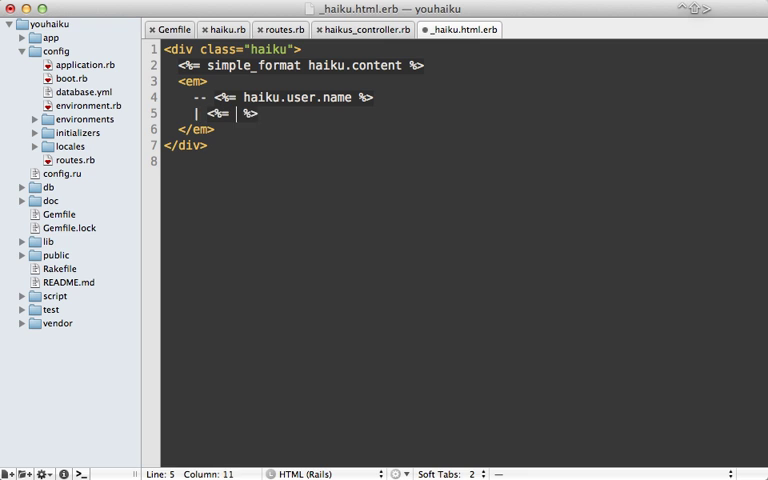
Add "up" and "down" links to vote_haiku_path(haiku, type: ...) with method post.
text(link_to "up",)
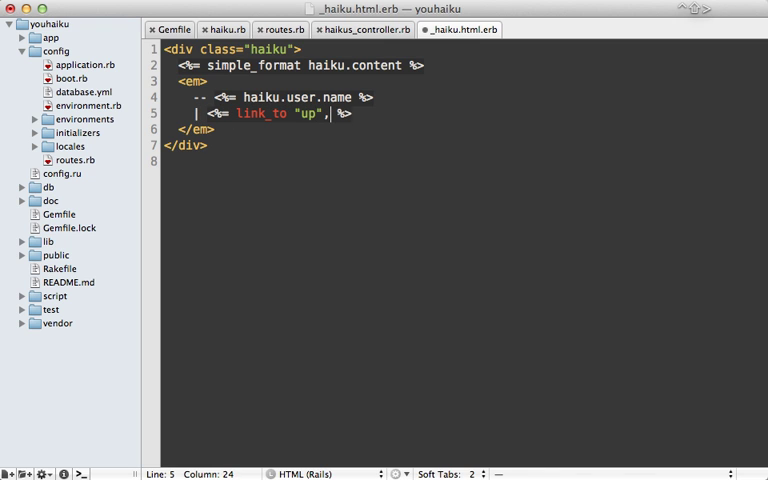
text(vote_haik)
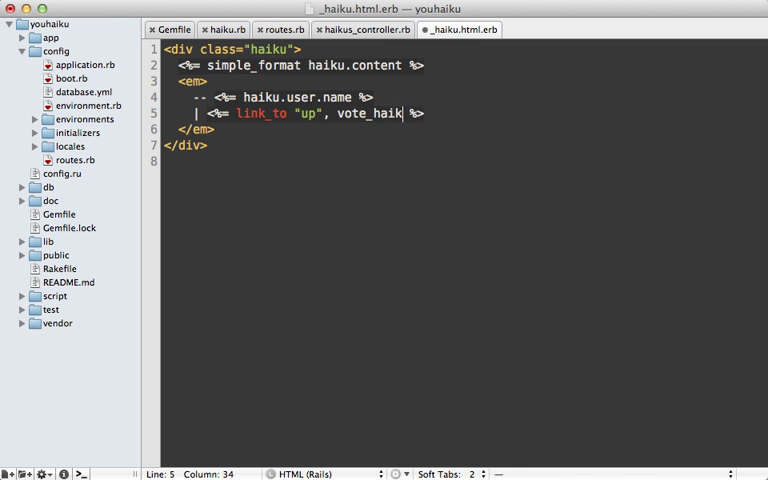
text(_path(haiku))
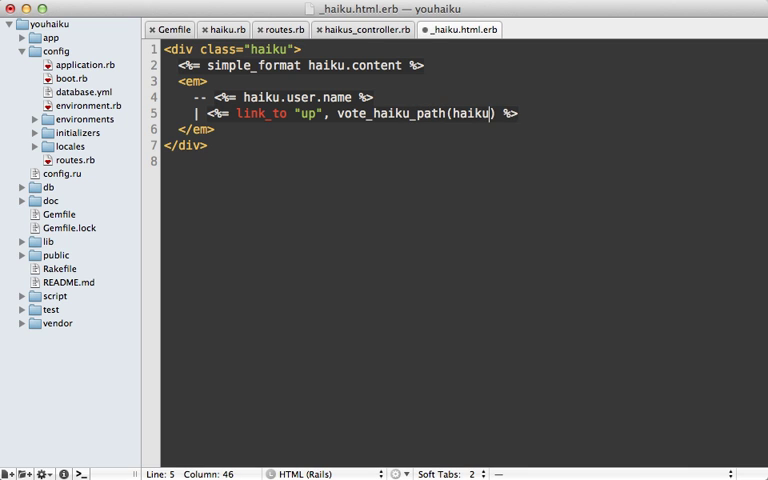
text(, type)
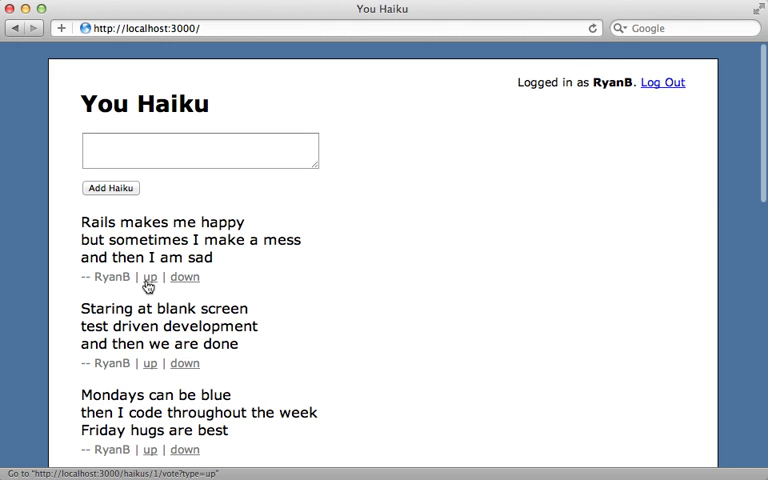
Vote the first haiku up, then down, triggering the RecordInvalid error.
click(150, 277)
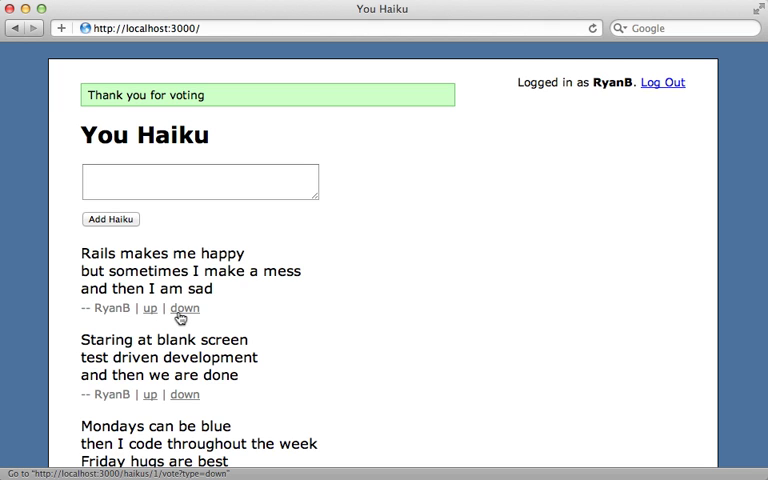
click(184, 308)
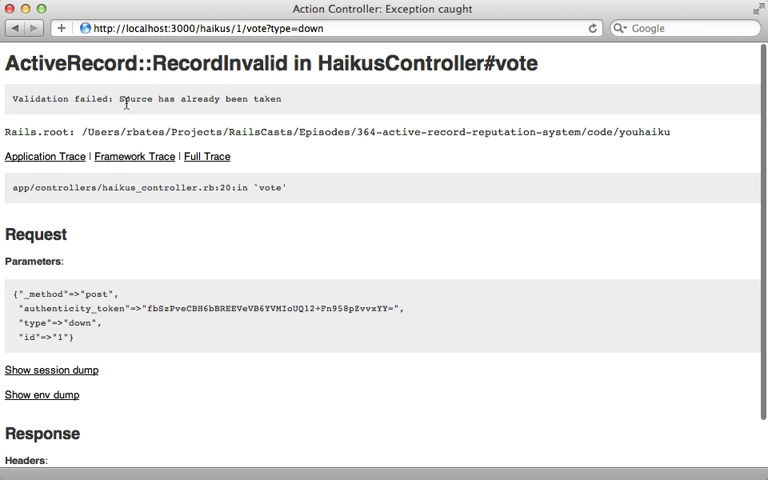
mouse_move(199, 116)
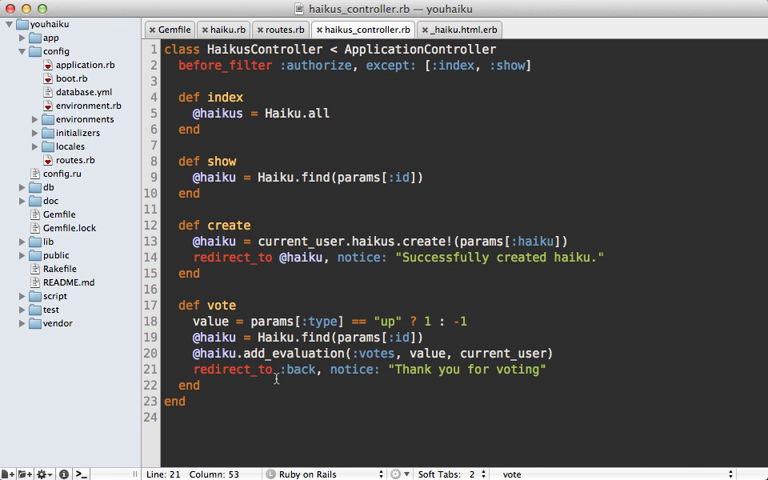
Review the vote method, then reload the haiku home page in Safari.
click(270, 377)
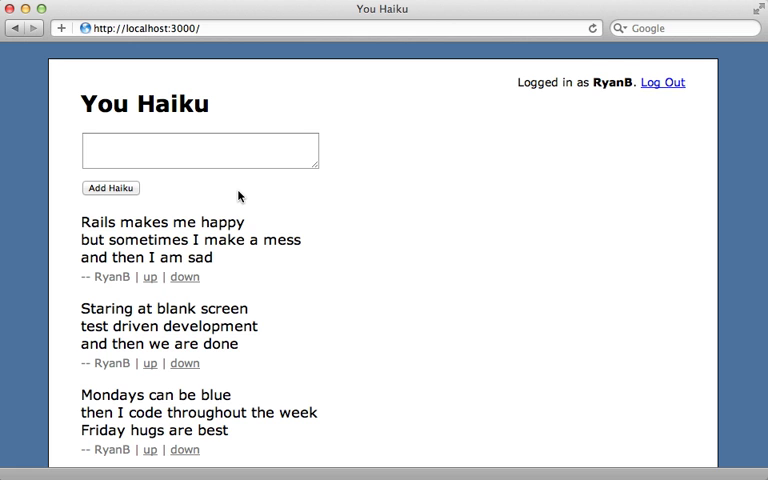
click(184, 277)
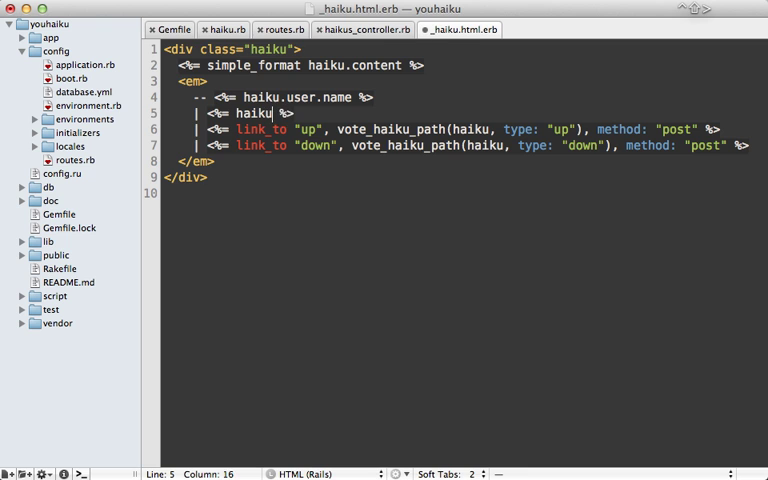
Add <%= pluralize haiku.reputation_value_for(:votes).to_i, "vote" %> before the voting links.
text(.reputation_value_for(:v)
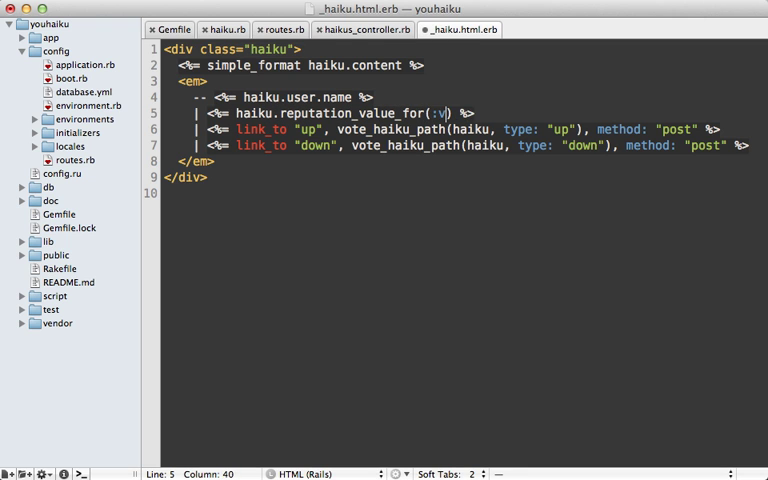
text(otes).)
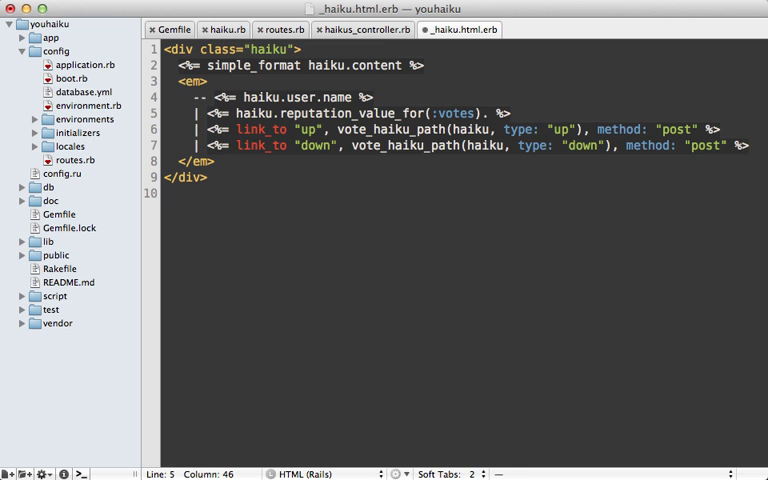
text(.to_i, "vot)
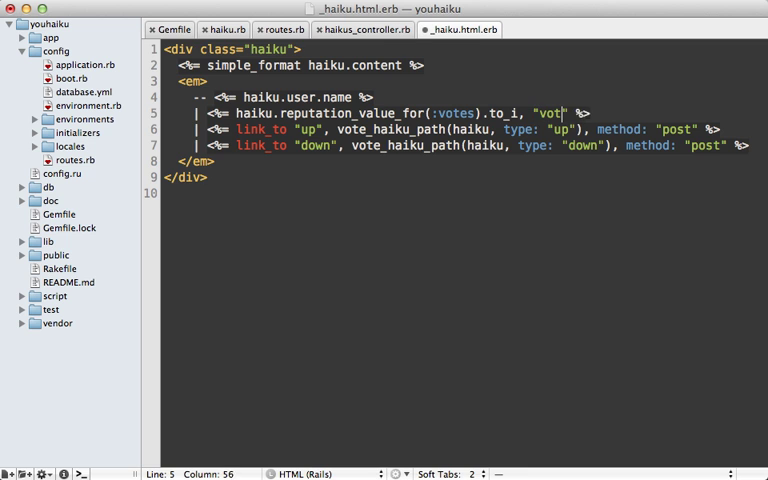
text(plural)
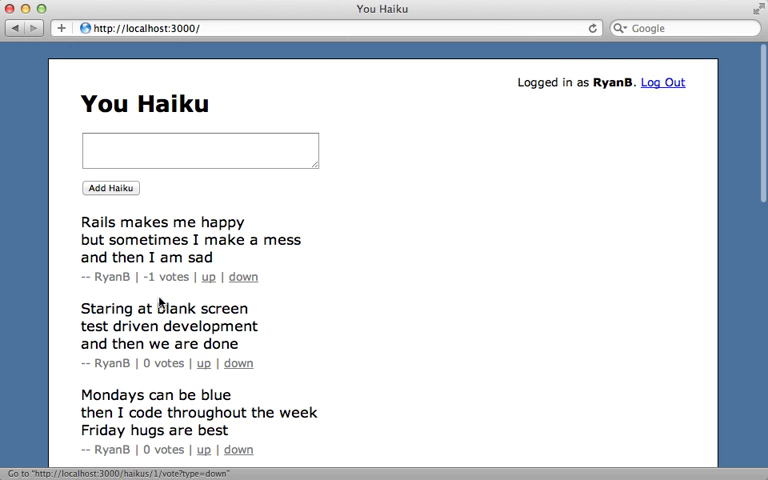
mouse_move(203, 363)
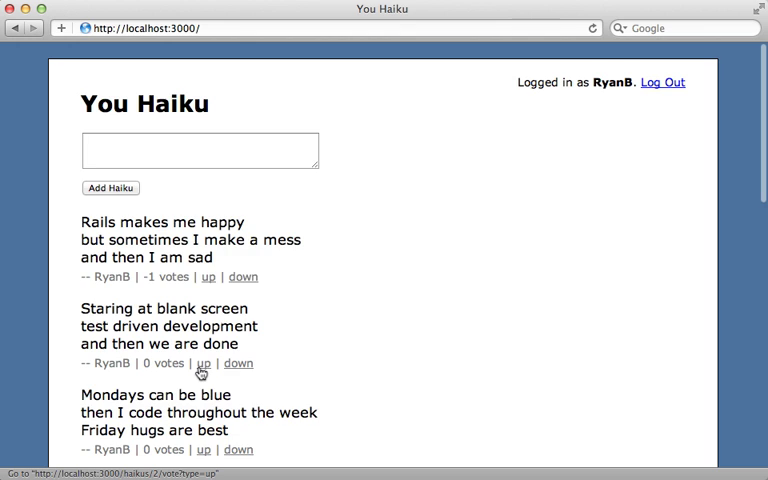
Vote up the 'Staring at blank screen' haiku so it shows 1 vote.
click(203, 363)
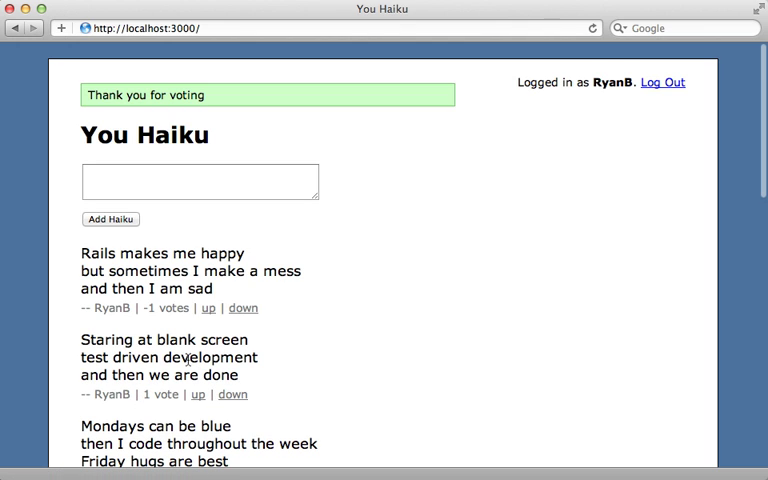
mouse_move(180, 418)
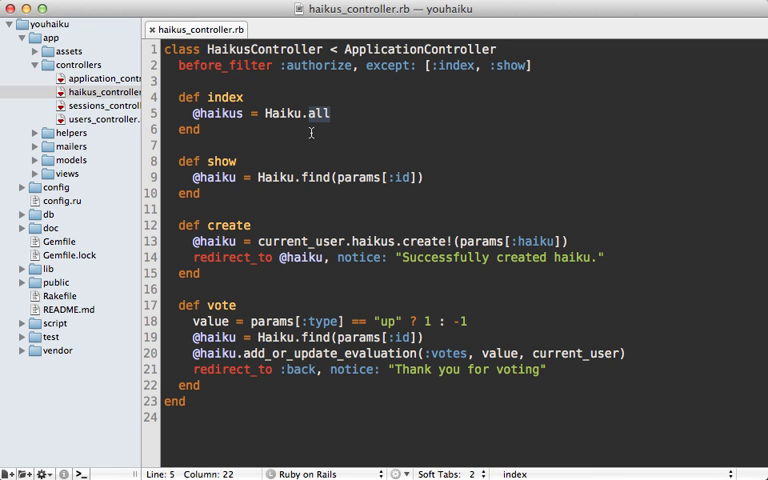
Replace Haiku.all in index with Haiku.find_with_reputation(:votes, :all, ...) plus an ordering option.
text(find_with_reputation)
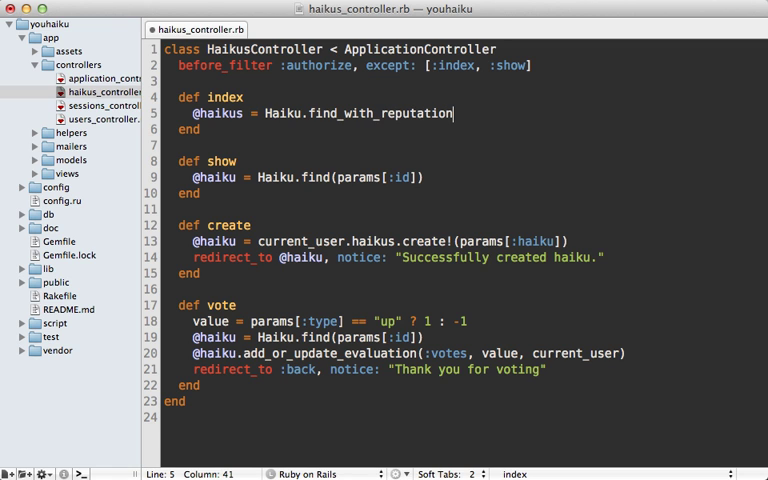
text(())
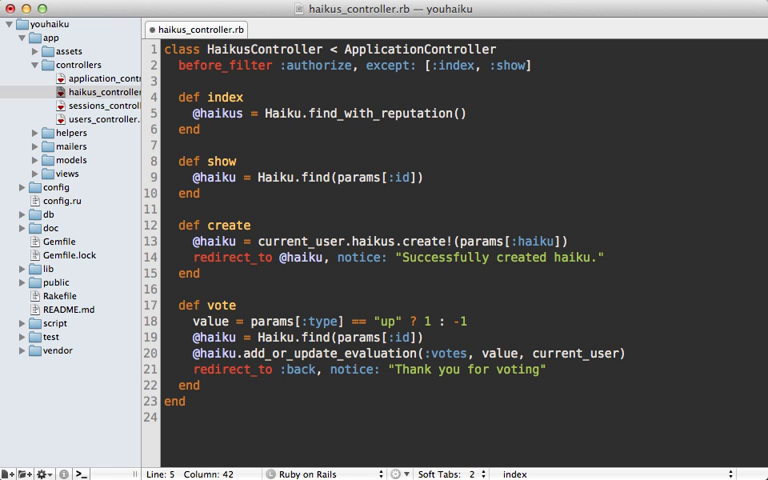
text(:votes,)
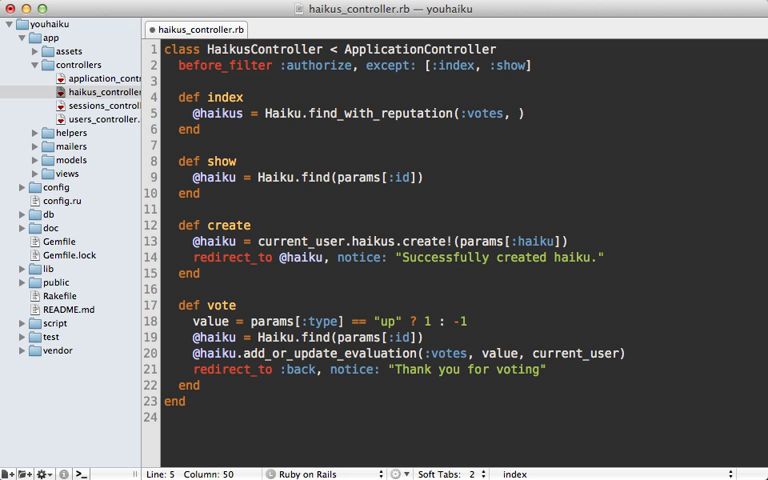
text(:scope)
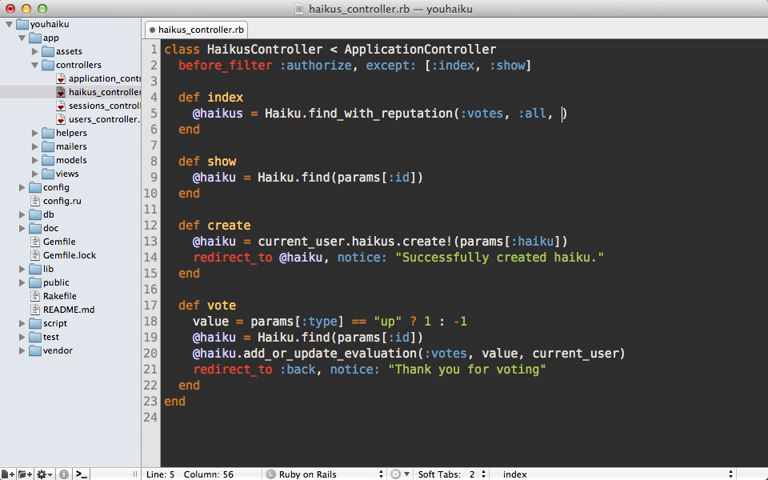
text(ord)
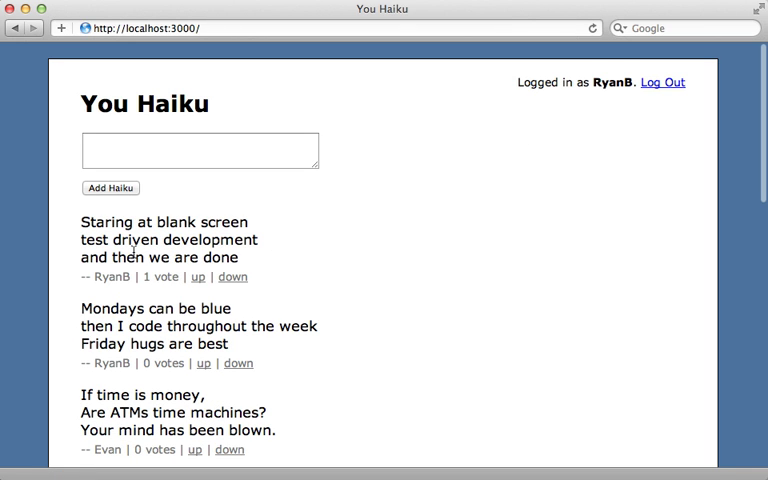
mouse_move(272, 245)
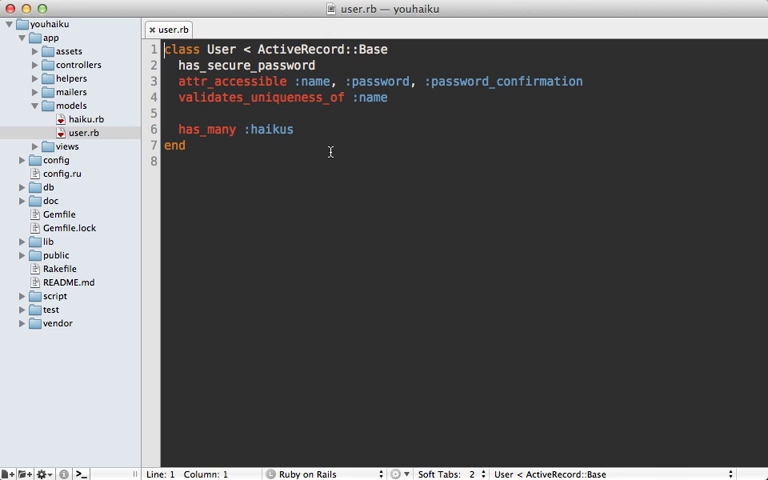
mouse_move(335, 131)
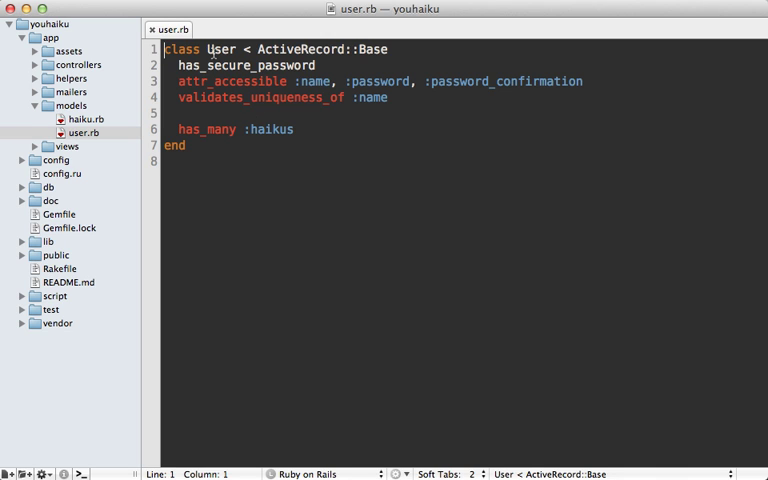
Add has_reputation :votes, source: {reputation: :votes, of: :haikus}, aggregated_by: :sum to user.rb.
click(294, 129)
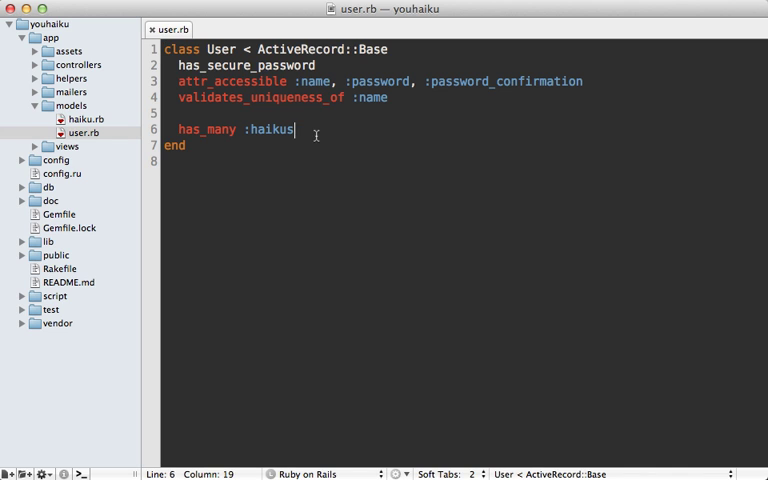
text(has_)
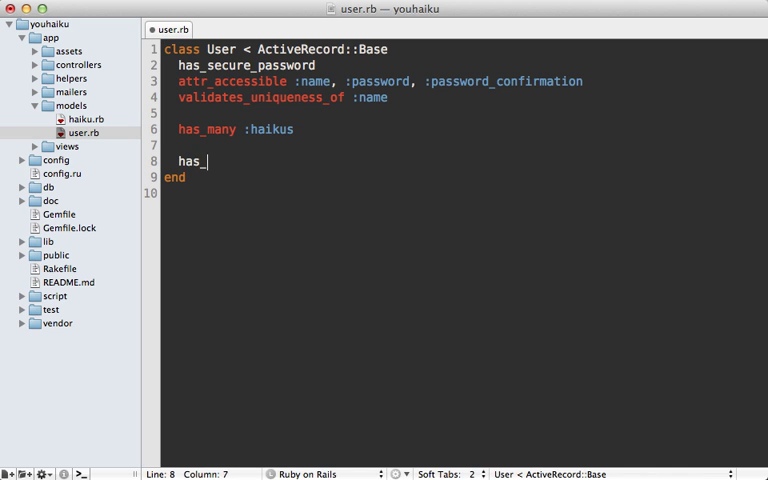
text(reputation :votes)
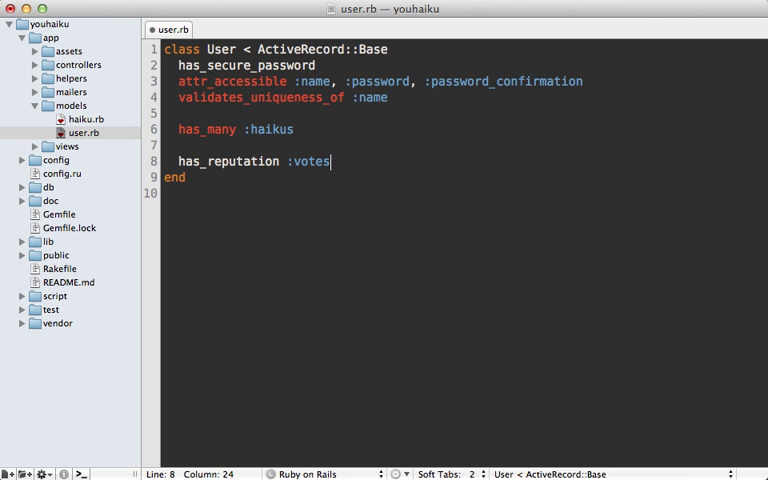
text(", ")
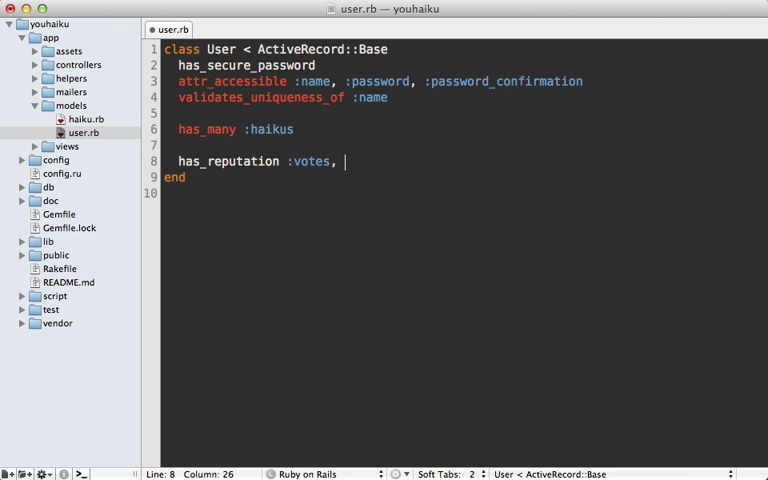
text(source: {})
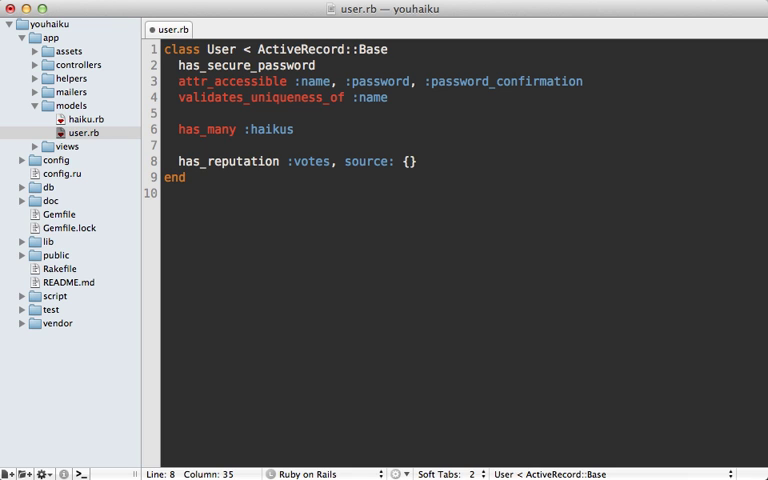
text(reputation)
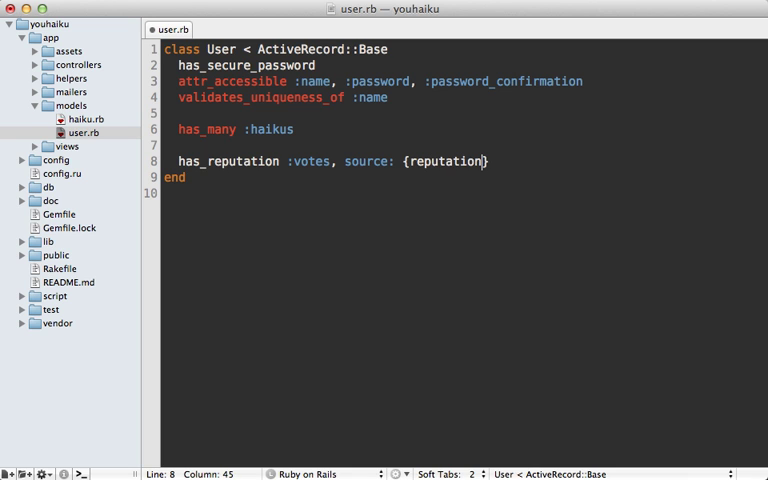
text(: :votes, of: :haiku)
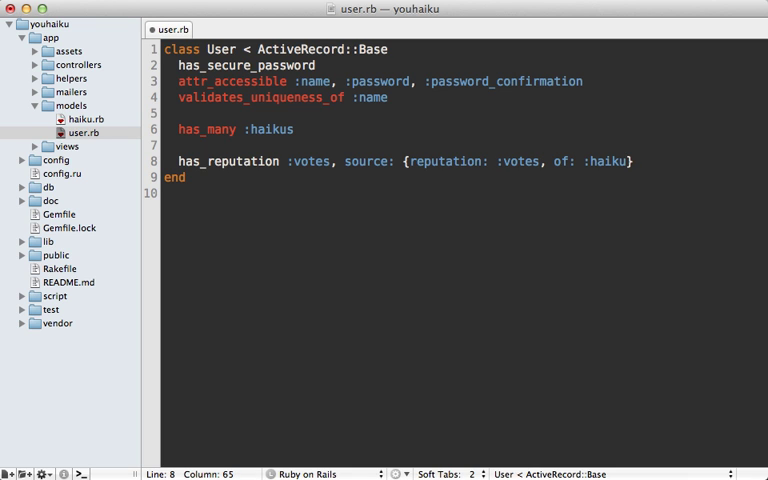
text(s)
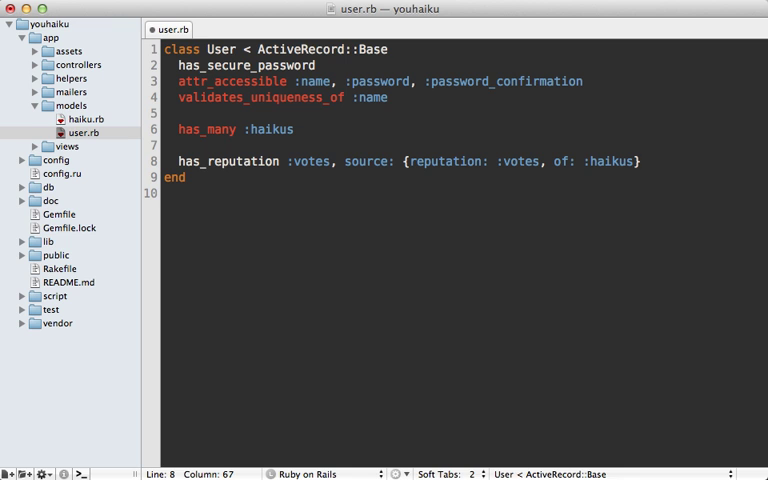
text(, aggregate)
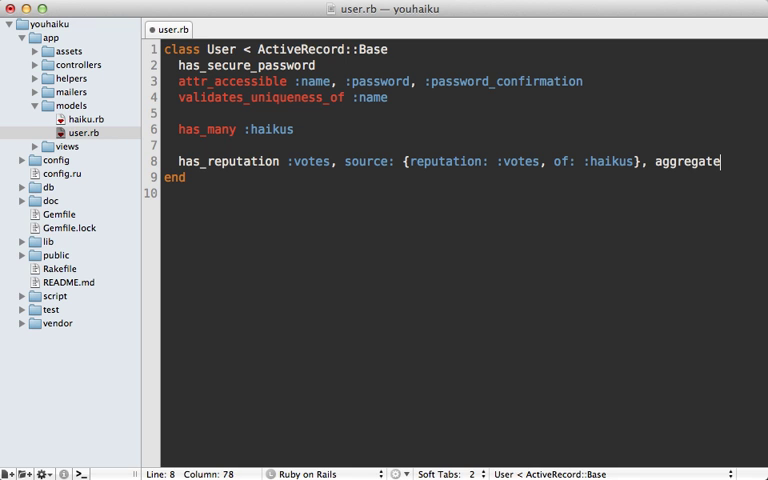
text(d_by: :sum)
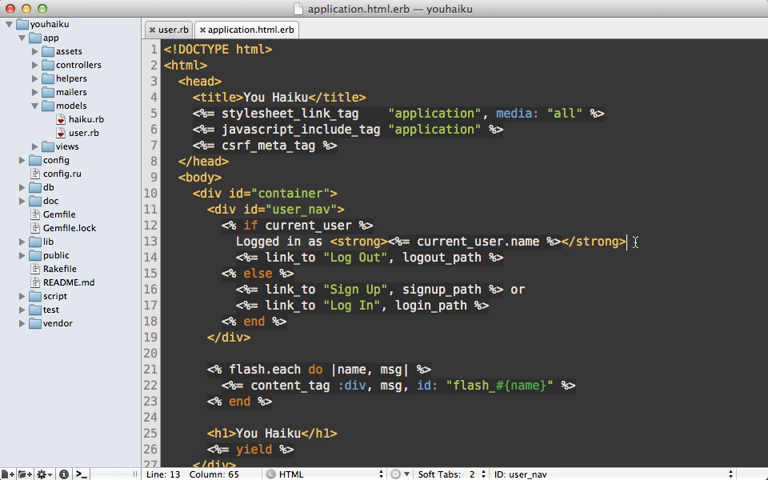
Add (<%= current_user.reputation_value_for(:votes).to_i %>) after the user name in application.html.erb.
text(())
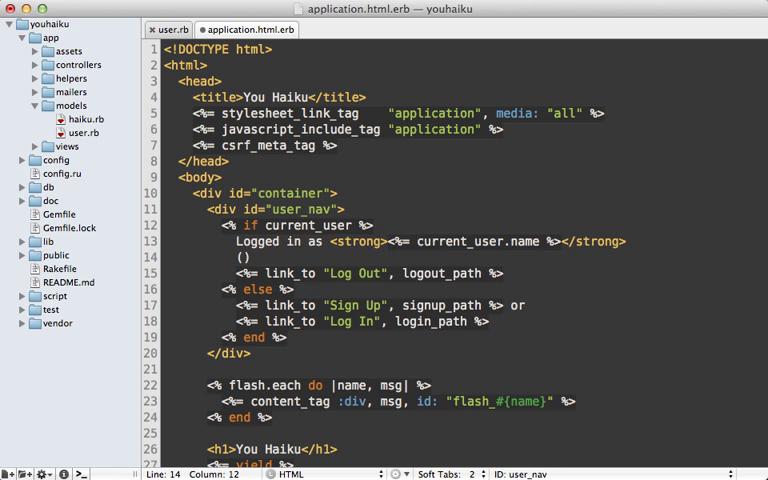
text(<%= curr %>)
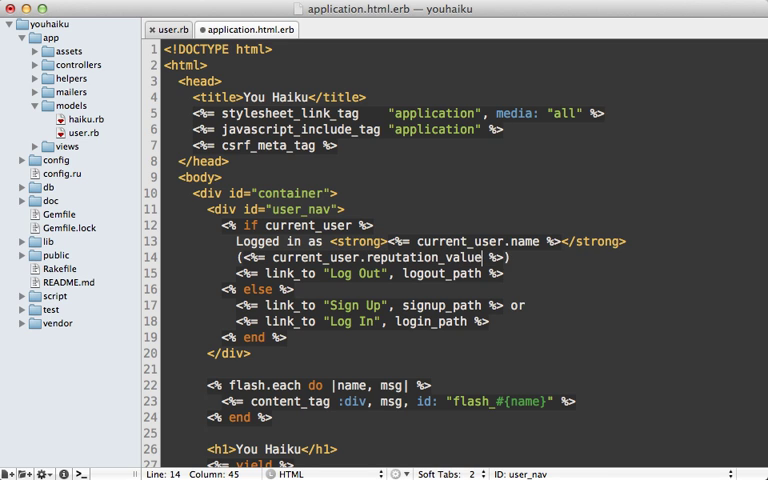
text(_for(:votes))
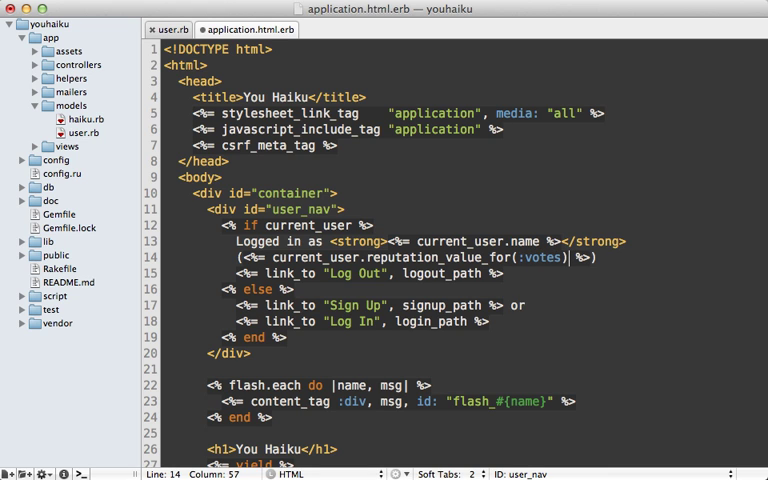
text(.to_)
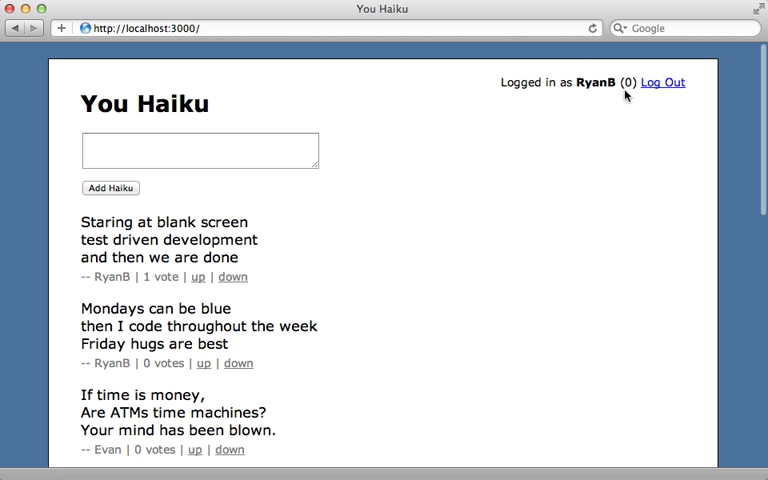
mouse_move(496, 159)
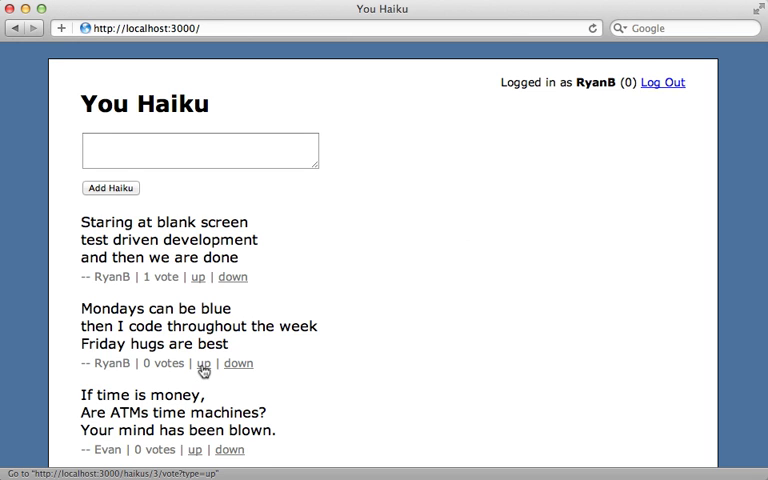
click(203, 363)
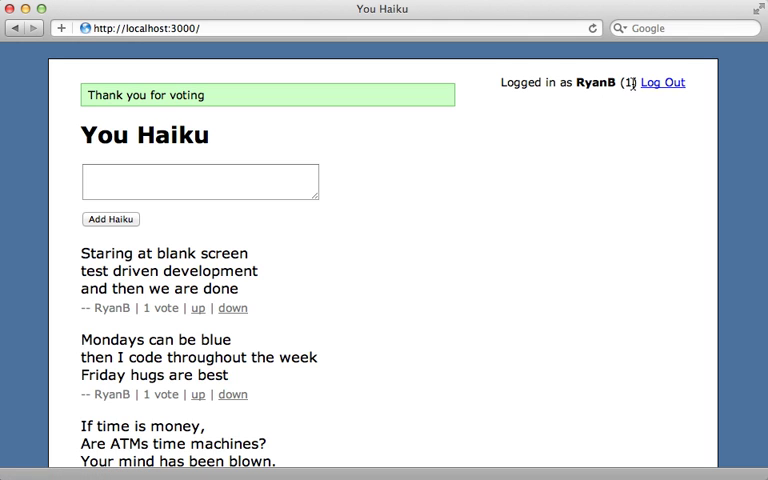
mouse_move(394, 258)
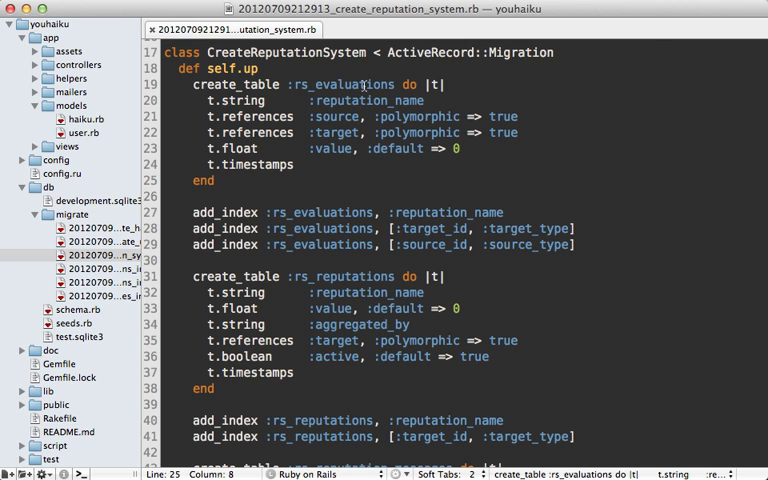
Select the rs_evaluations table name in the create_reputation_system migration.
double_click(340, 85)
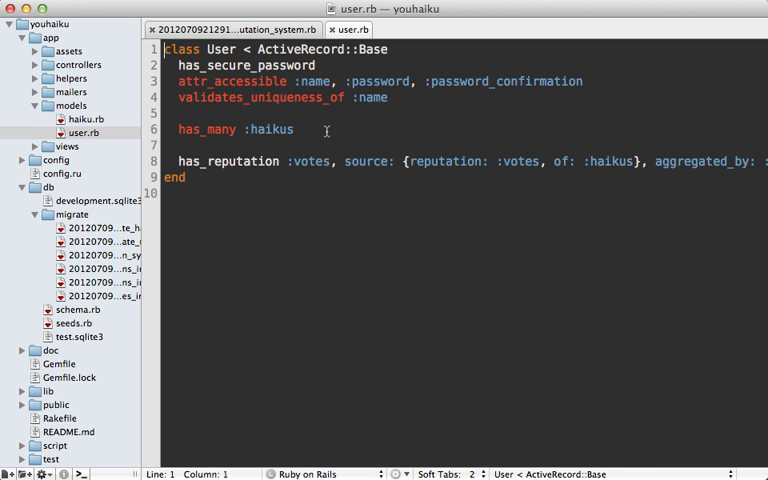
Add has_many :evaluations, class_name: "RSEvaluation", as: :source to the User model.
text(has_many :evaluations)
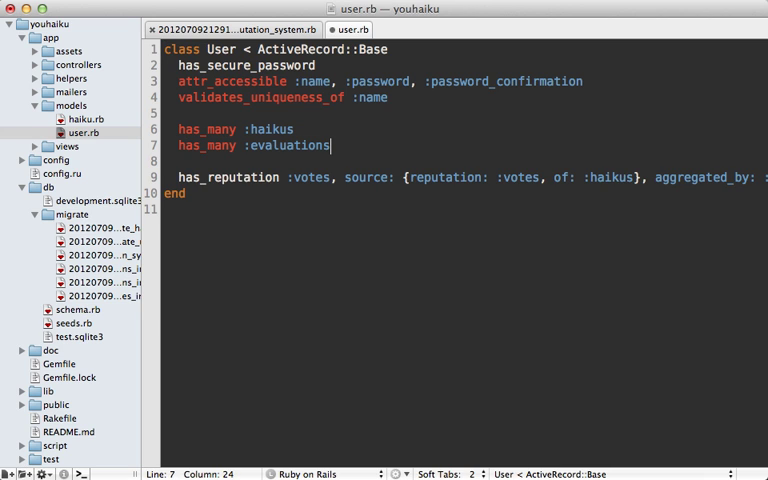
text(, class)
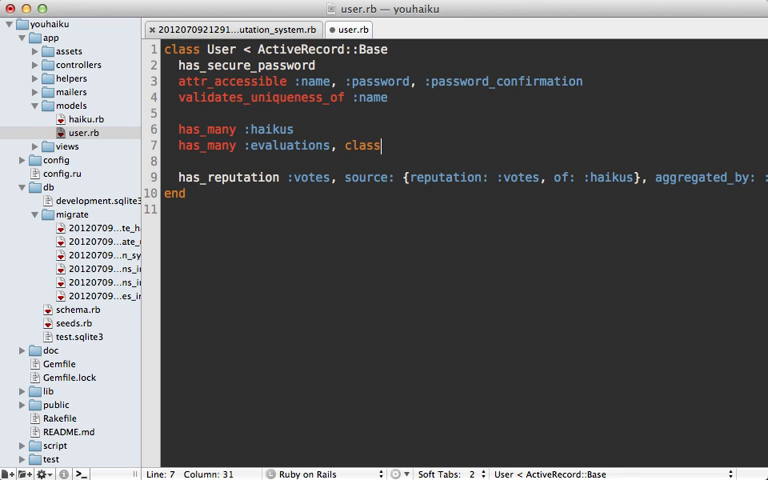
text(_name: "RSE")
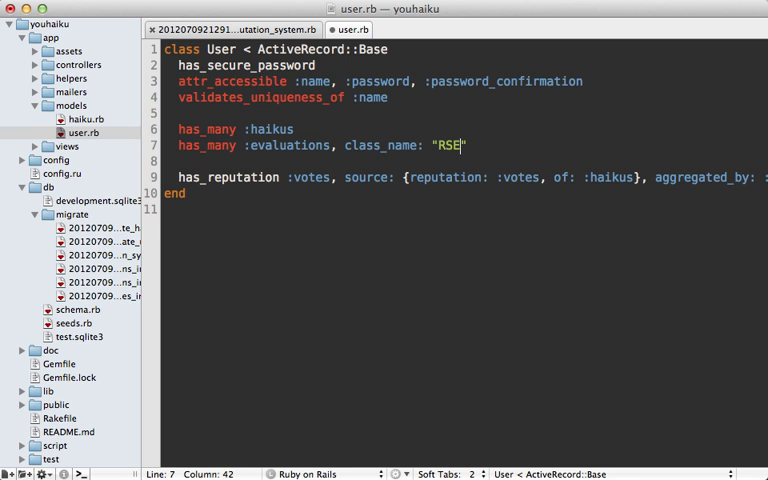
text(valuation", as: :sourc)
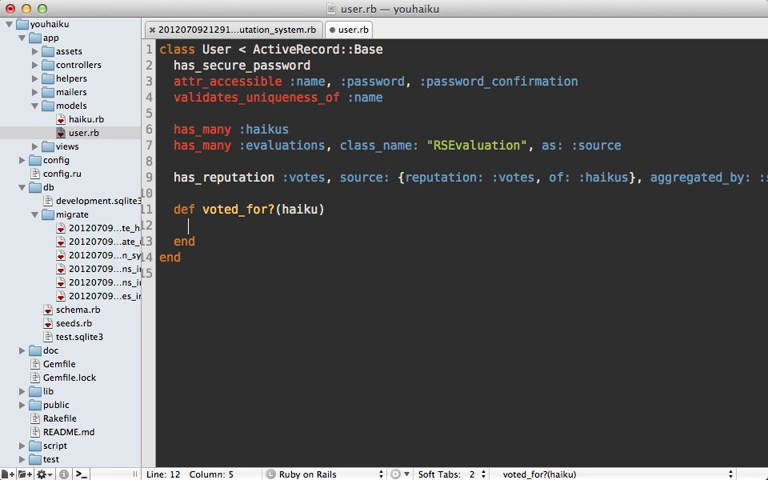
Write voted_for?(haiku) returning evaluations.where(target_type: haiku.class, target_id: ...).present?
text(evaluations.where(target_type:)
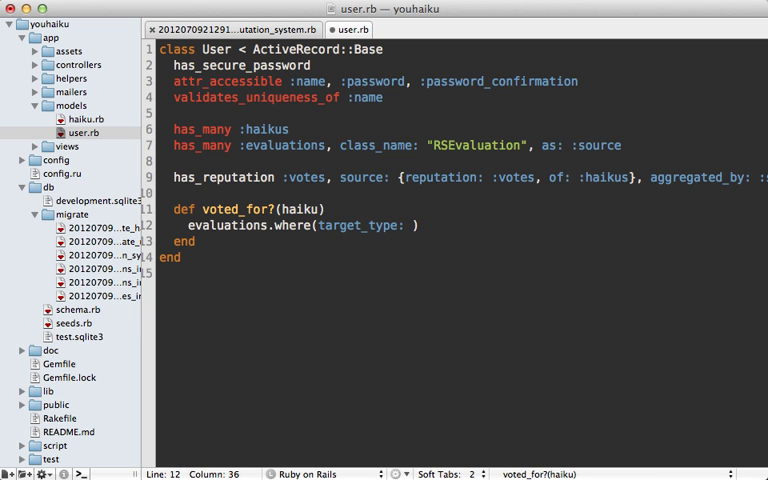
text(haiku.cla)
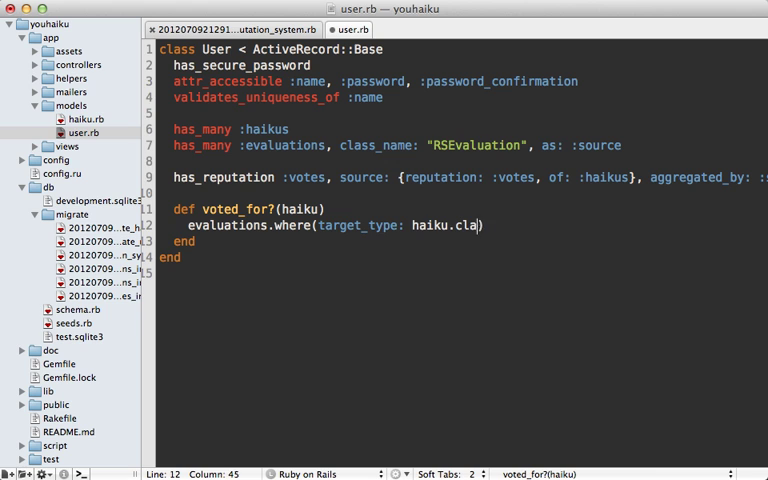
text(ss, target_id: haiku.id)
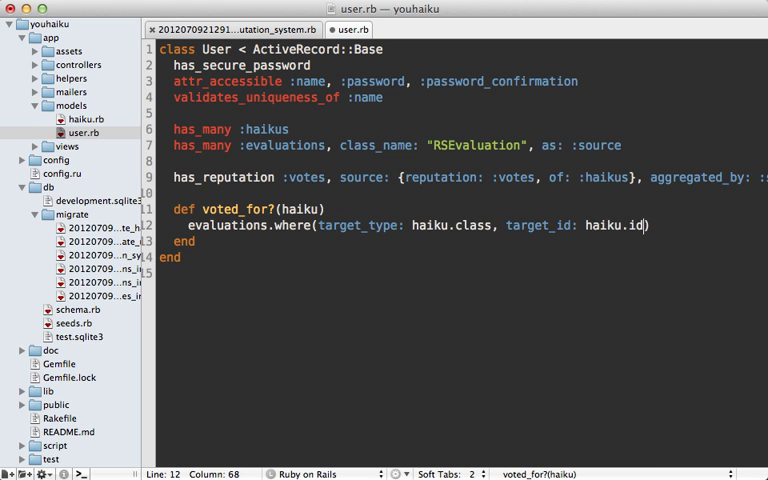
text(.prese)
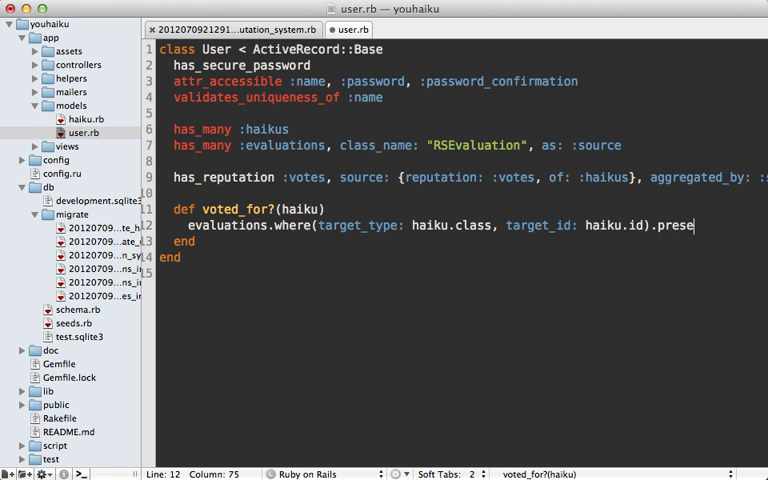
text(nt?)
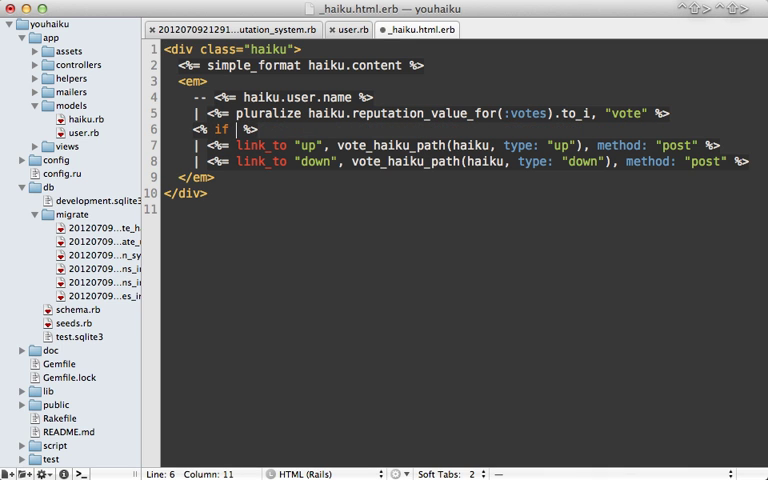
Wrap the vote links in <% if current_user && current_user.voted_for?(haiku) %> in _haiku.html.erb.
text(current_user &&)
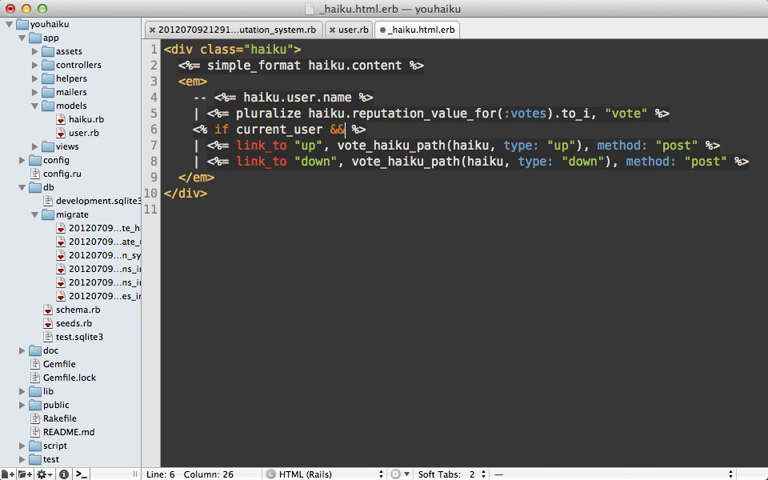
text(current_user)
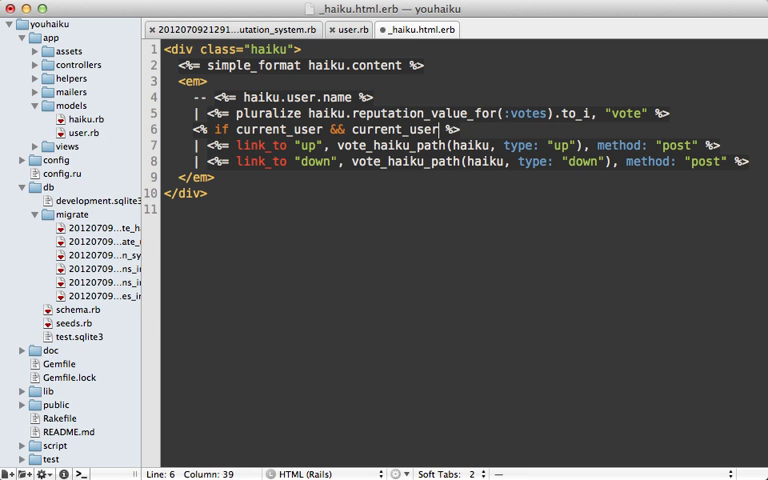
text(.voted_for?())
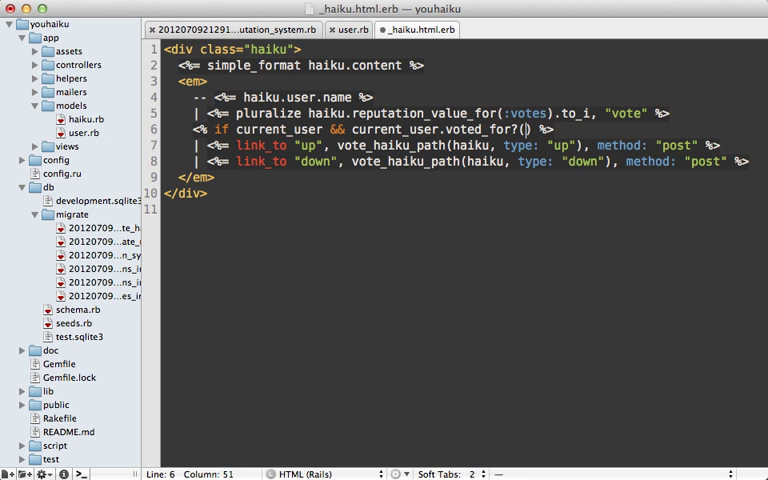
text(haiku)
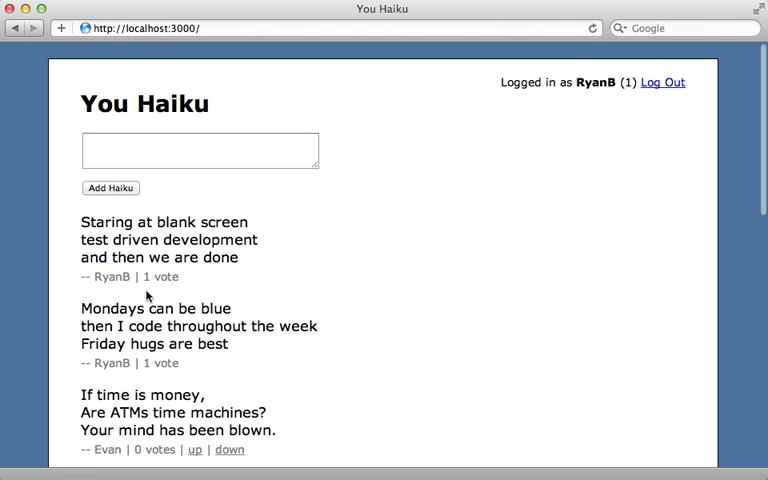
mouse_move(278, 375)
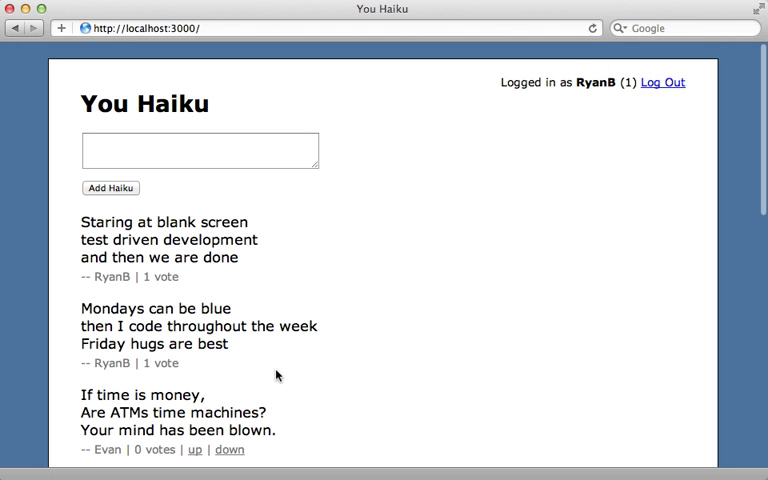
Scroll through the refreshed haiku list, then go to github.com/twitter/activerecord-reputation-system.
scroll(down, 3)
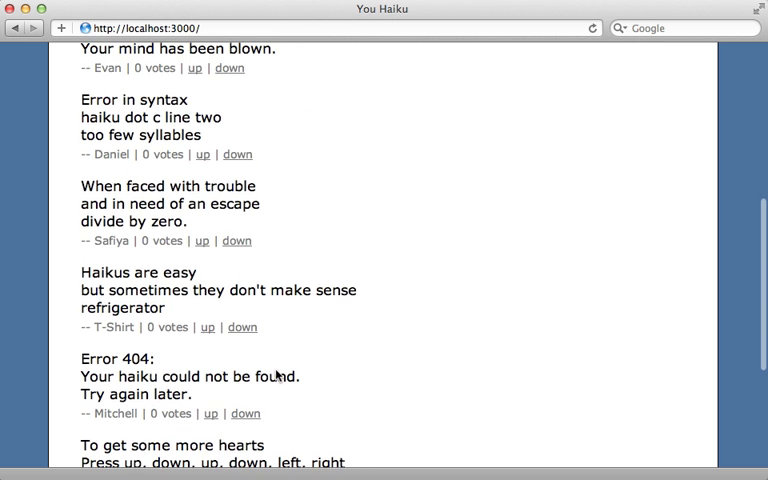
scroll(down, 3)
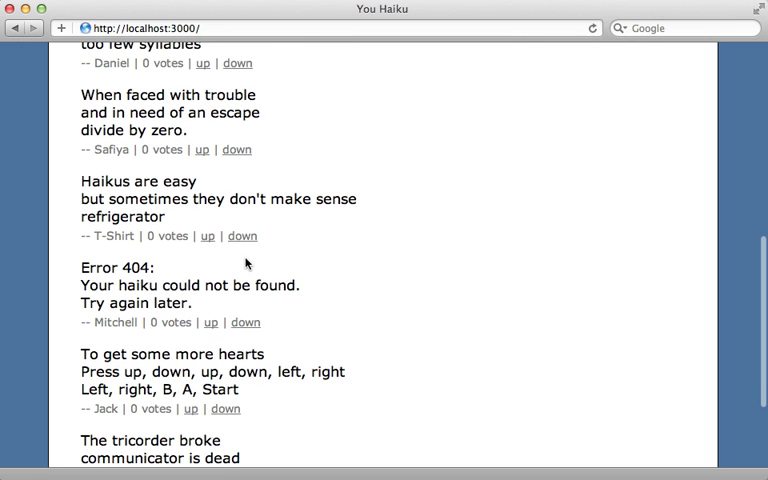
mouse_move(266, 243)
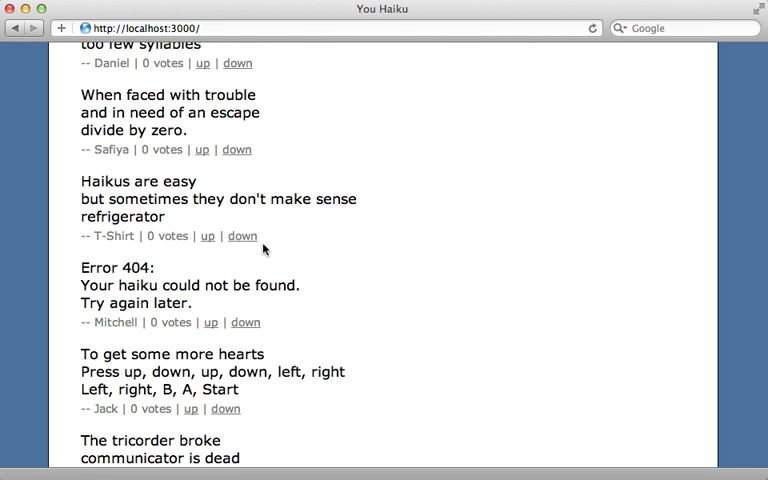
text(https://github.com/twitter/activerecord-reputation-system)
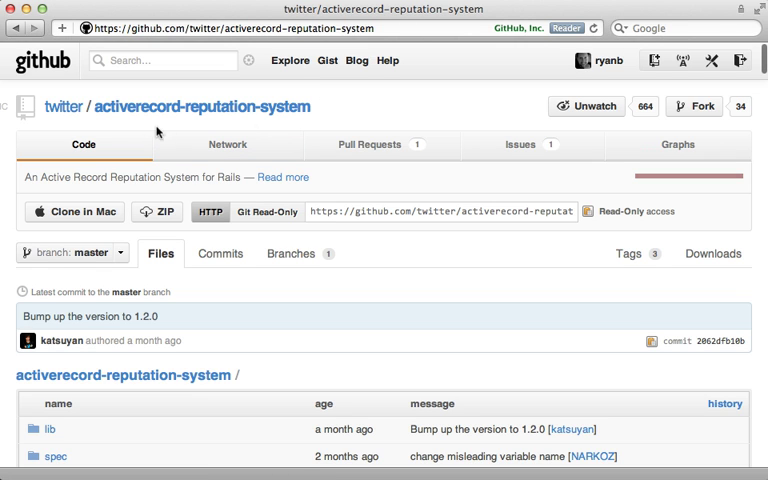
mouse_move(328, 113)
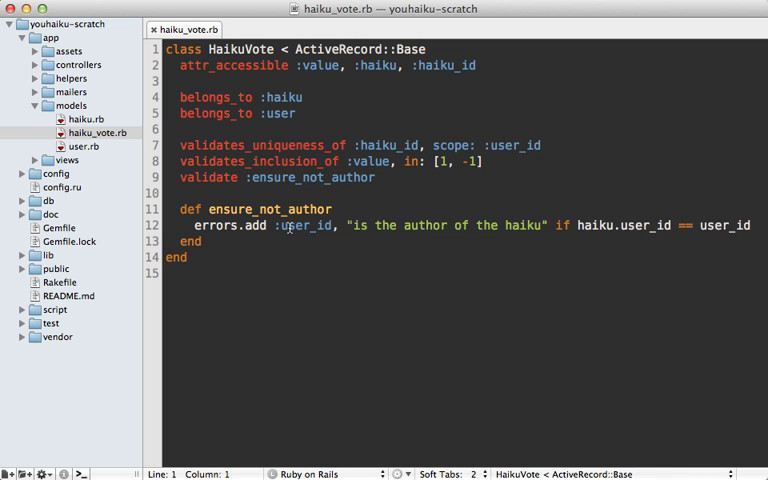
Open the scratch project's haiku_vote.rb model from the file drawer.
click(84, 119)
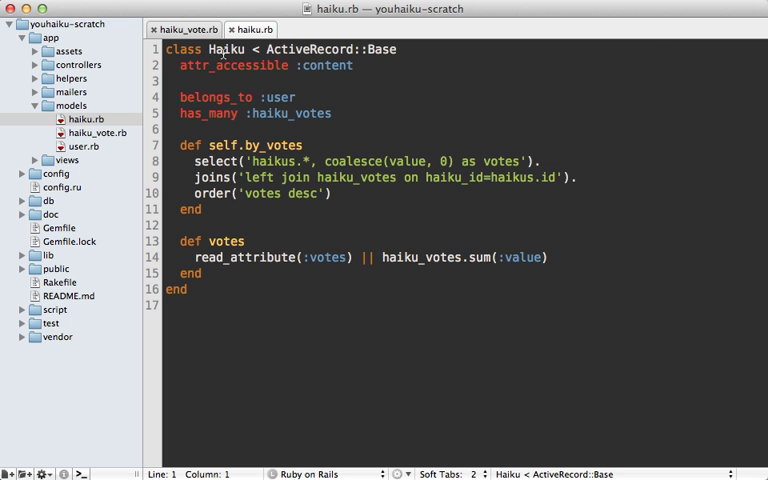
mouse_move(299, 146)
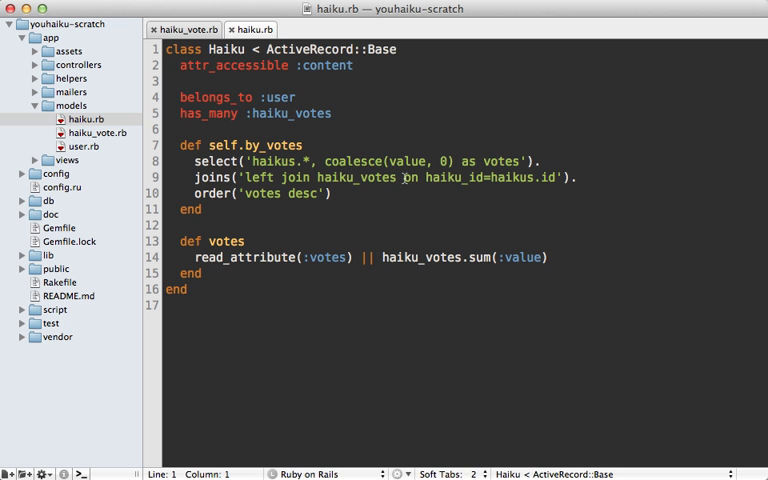
mouse_move(467, 198)
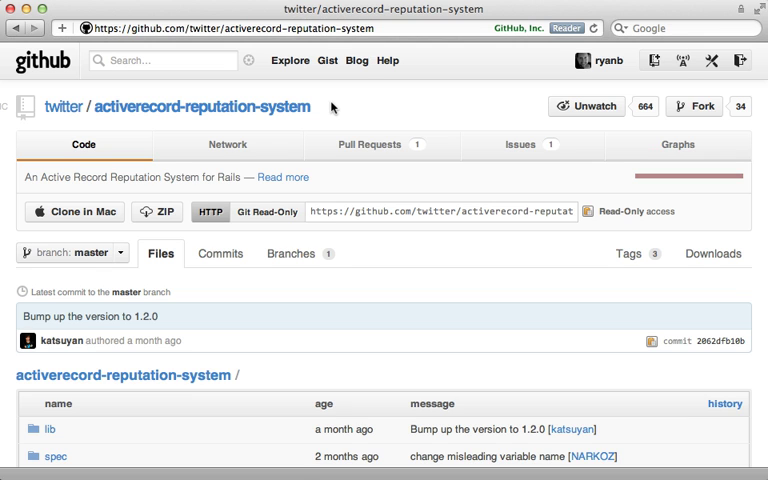
mouse_move(328, 115)
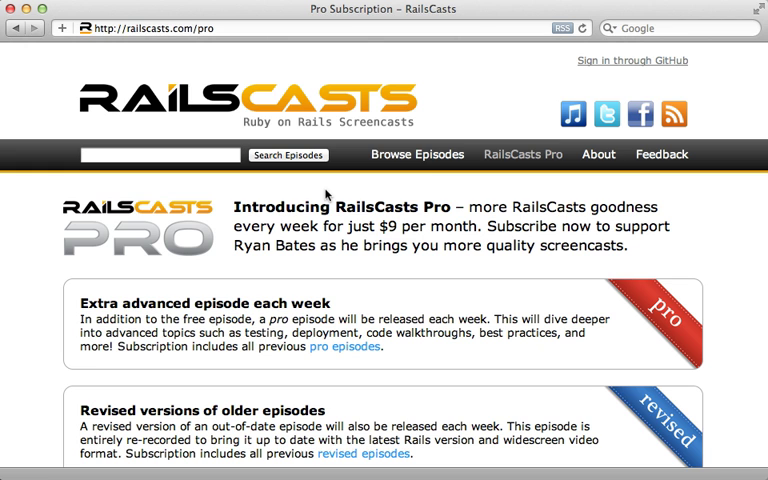
mouse_move(169, 48)
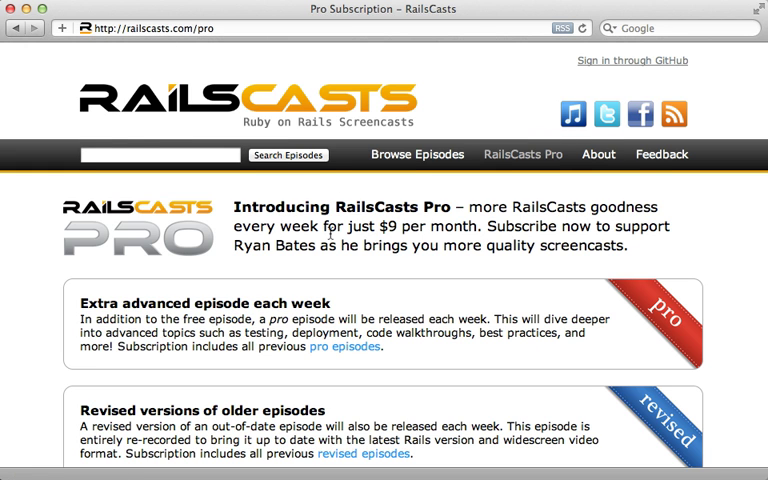
Scroll the RailsCasts Pro page down to the $9-per-month Subscribe to RailsCasts Pro offer.
scroll(down, 3)
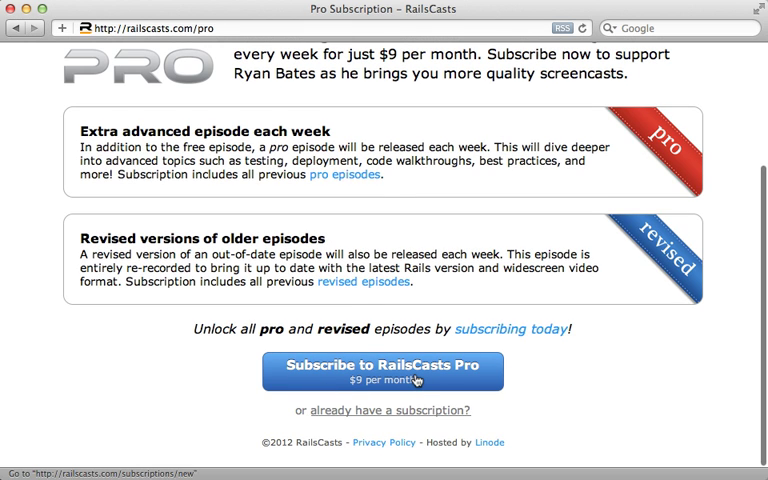